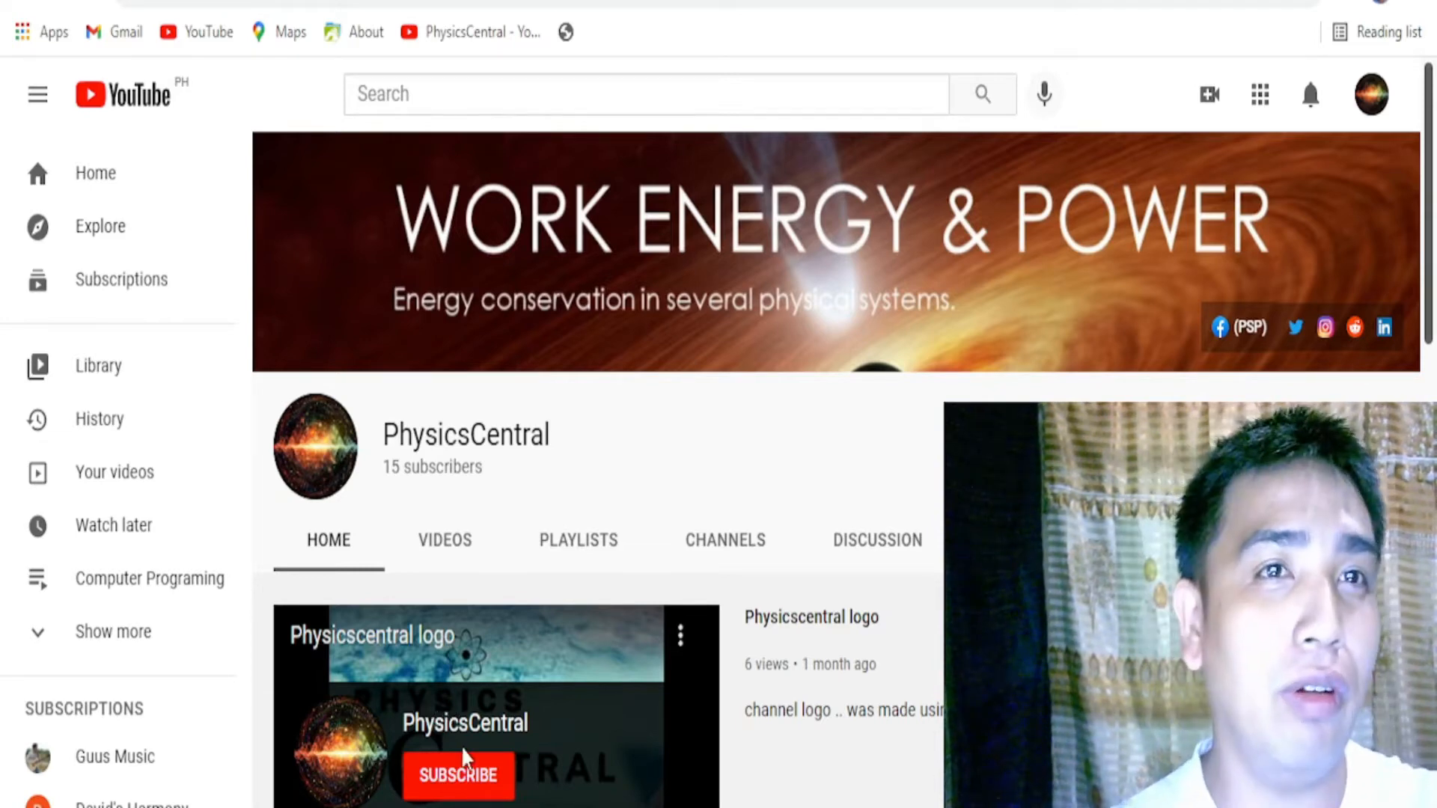
Comment out lines 23–27 with // and open a blank line below the isset check.
left_click(458, 776)
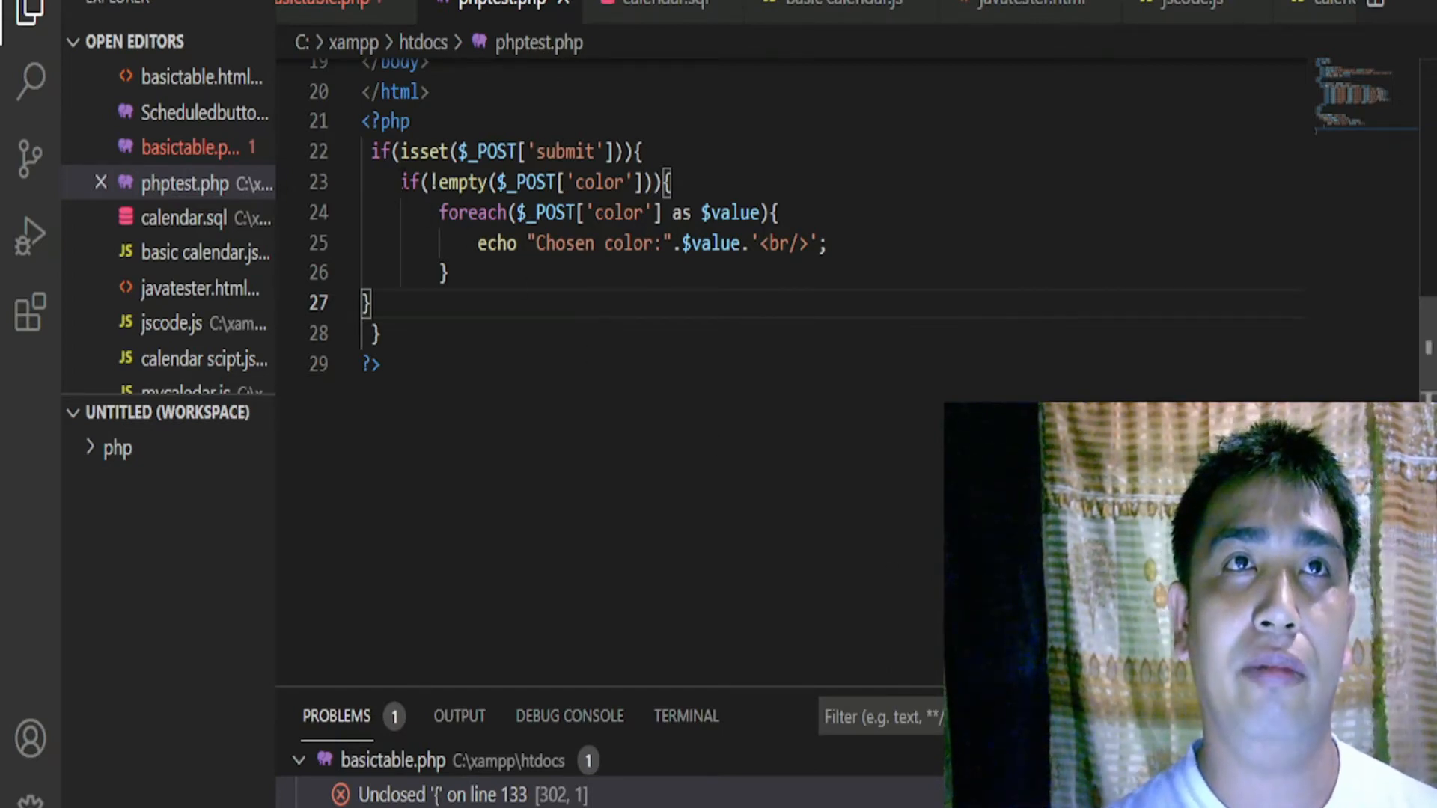
left_click(408, 181)
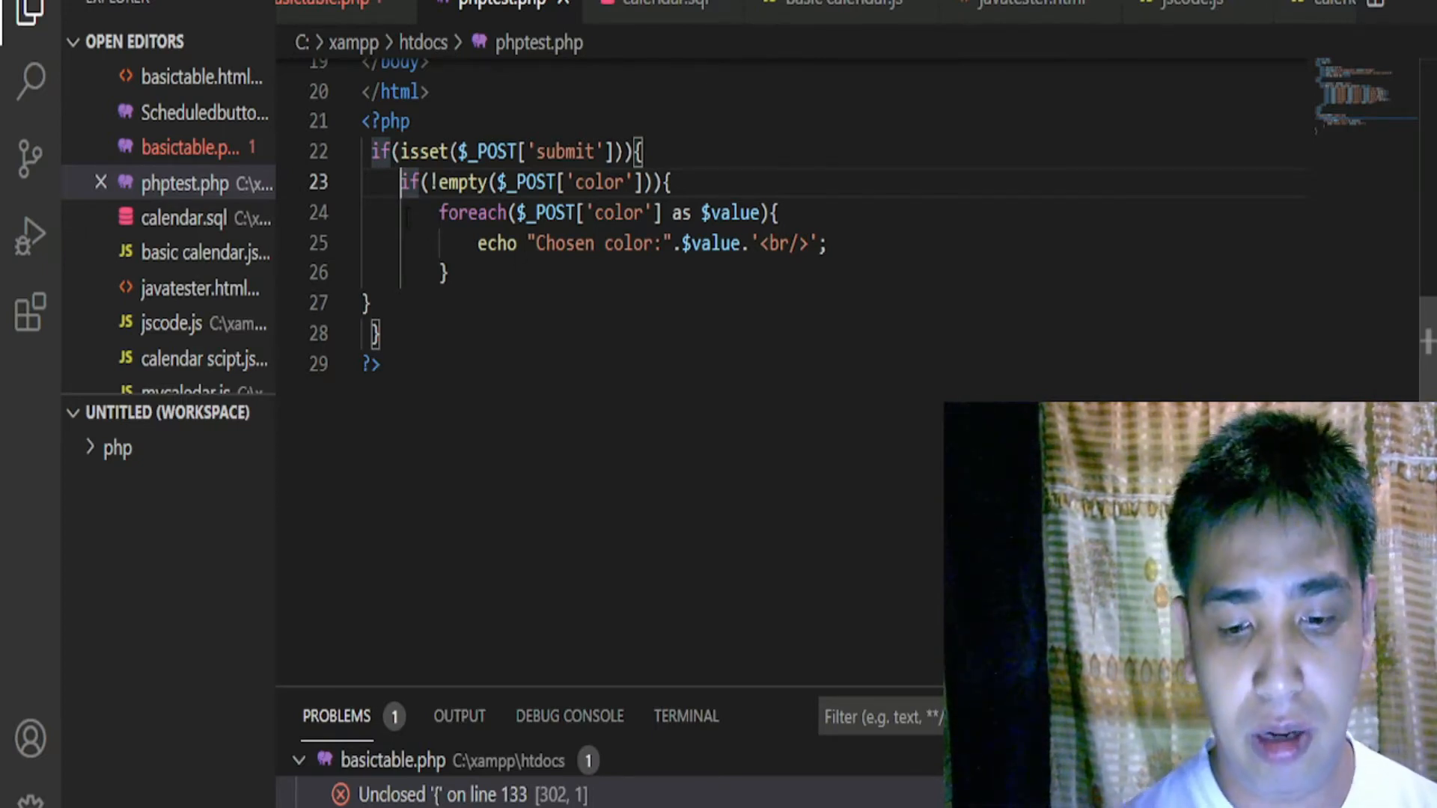
type("//")
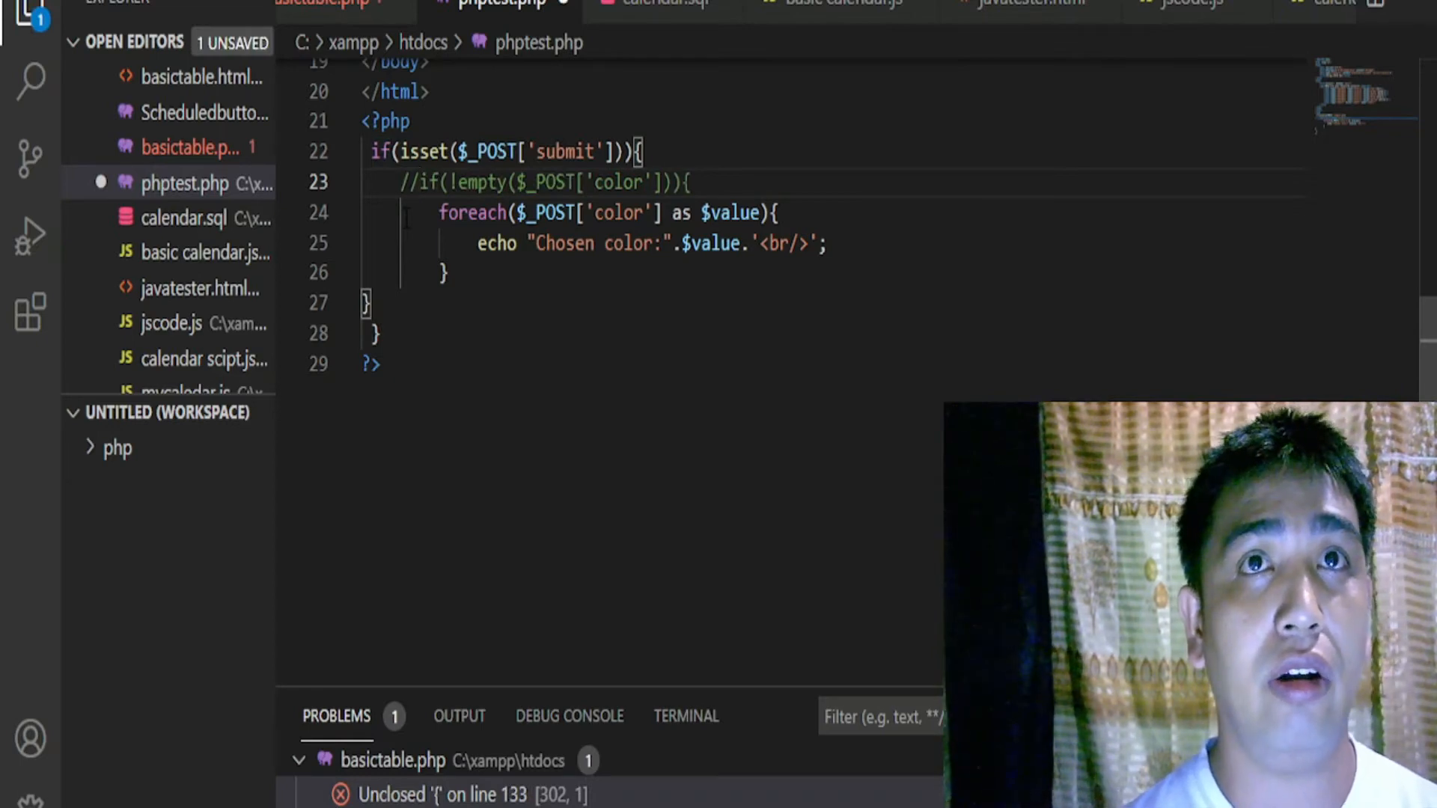
type("//")
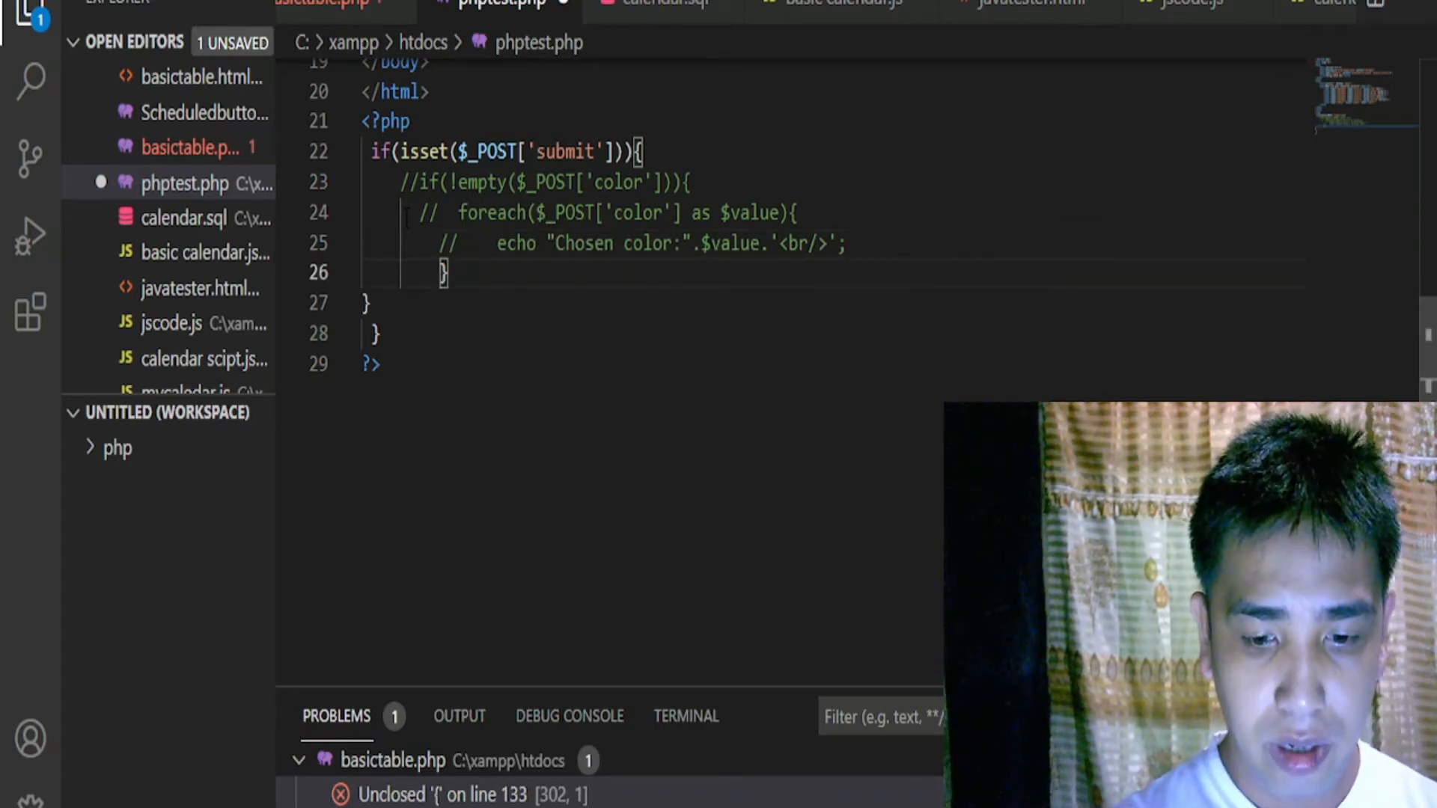
type("//")
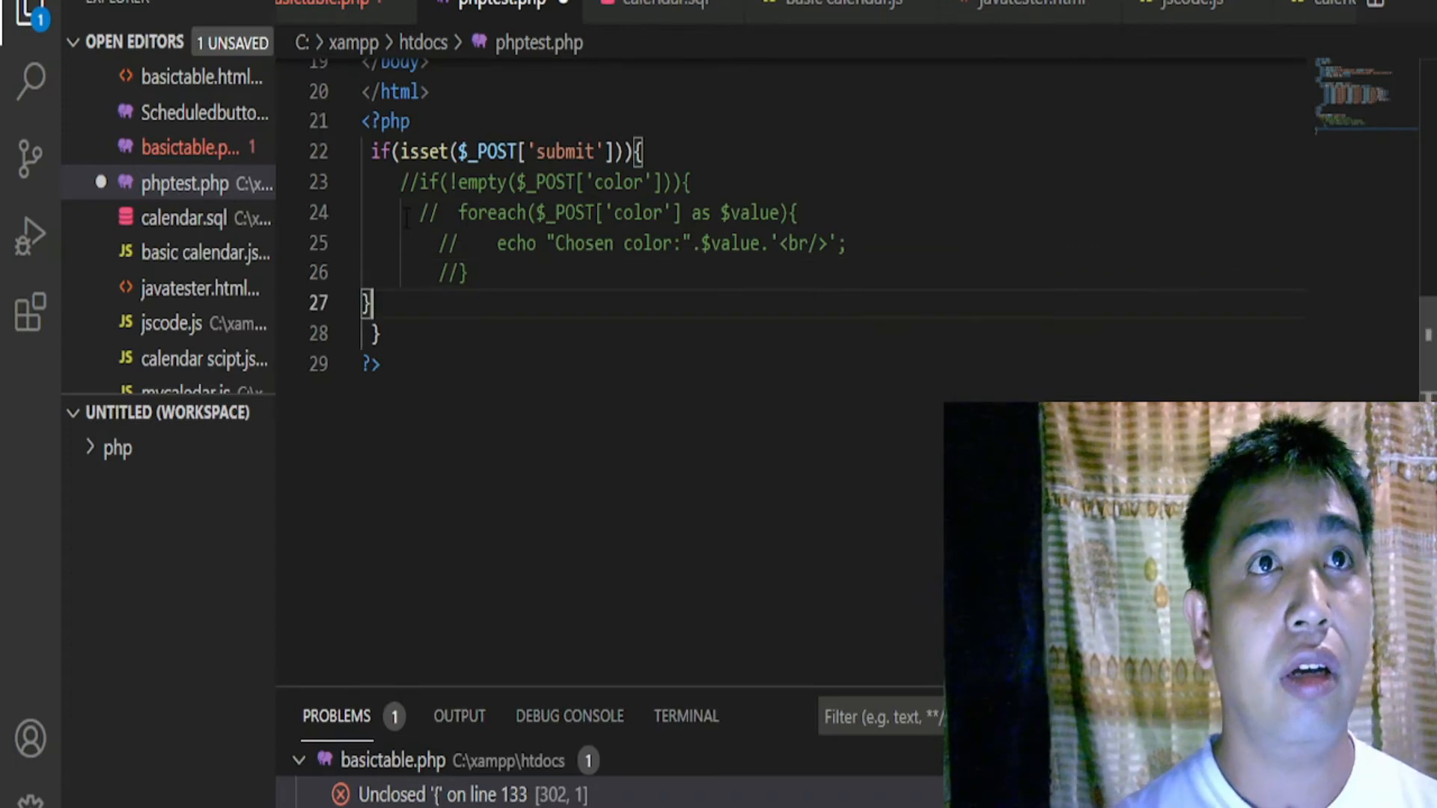
type("//")
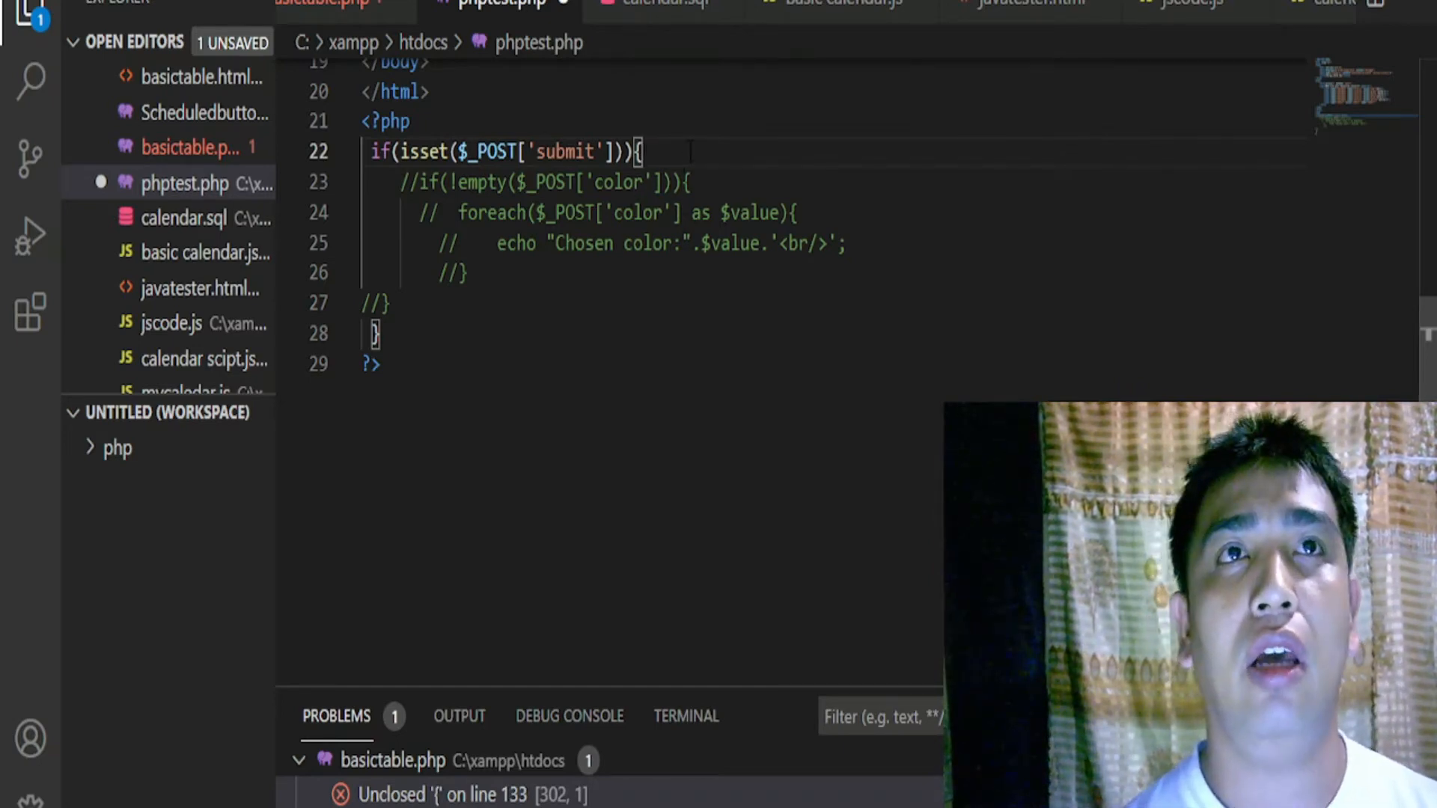
key("enter")
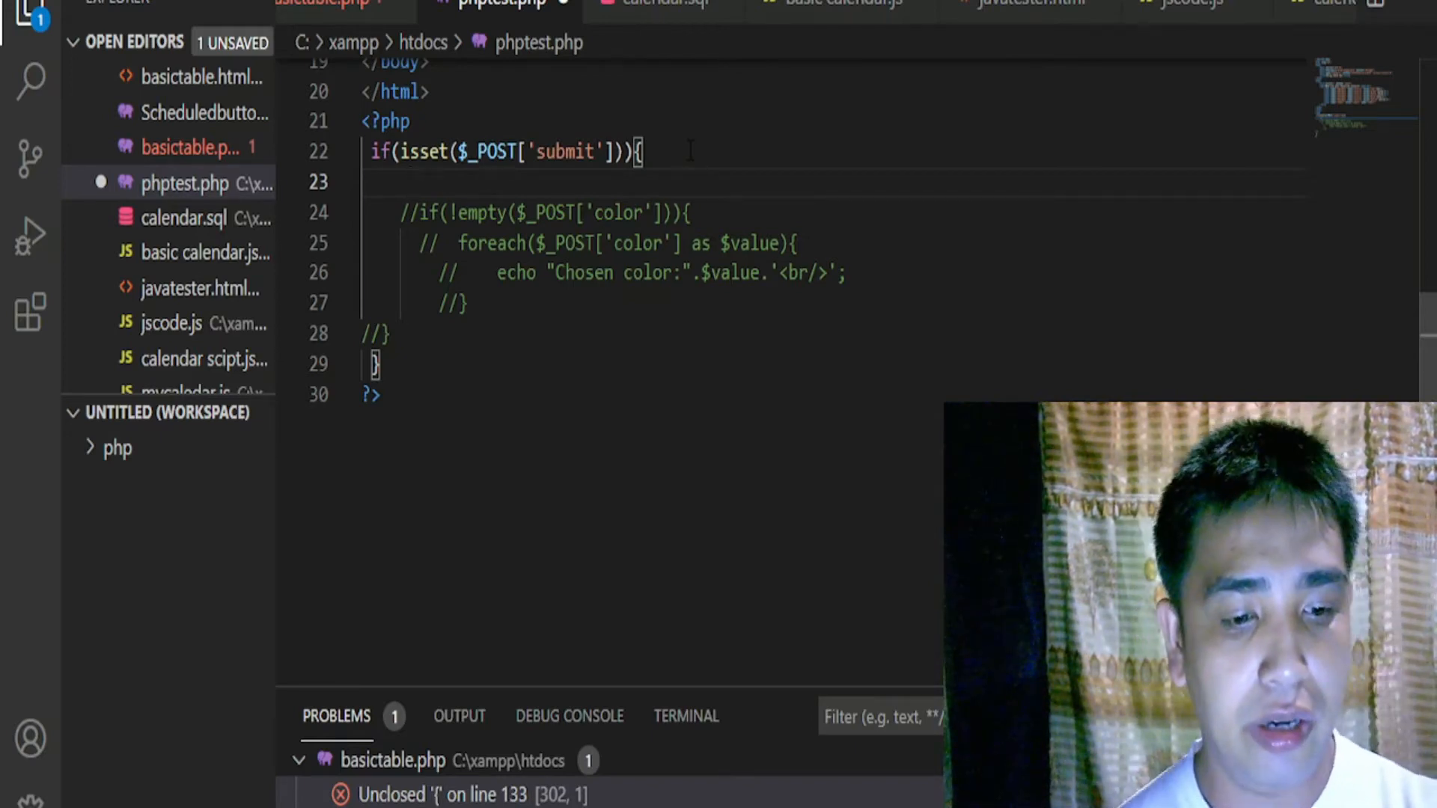
Type $value=$_POST['color'][0]; on the new line and start another line.
type("$")
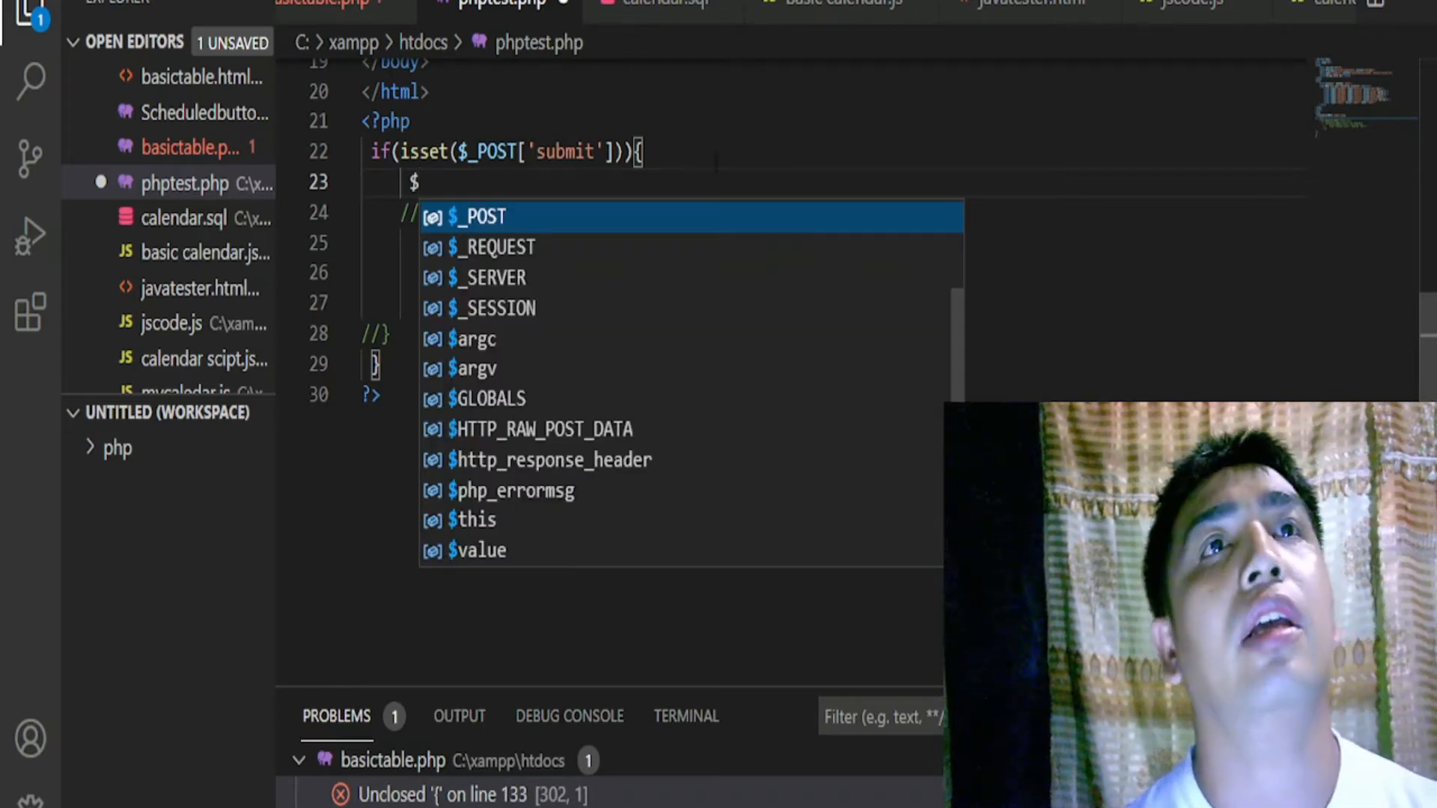
type("value")
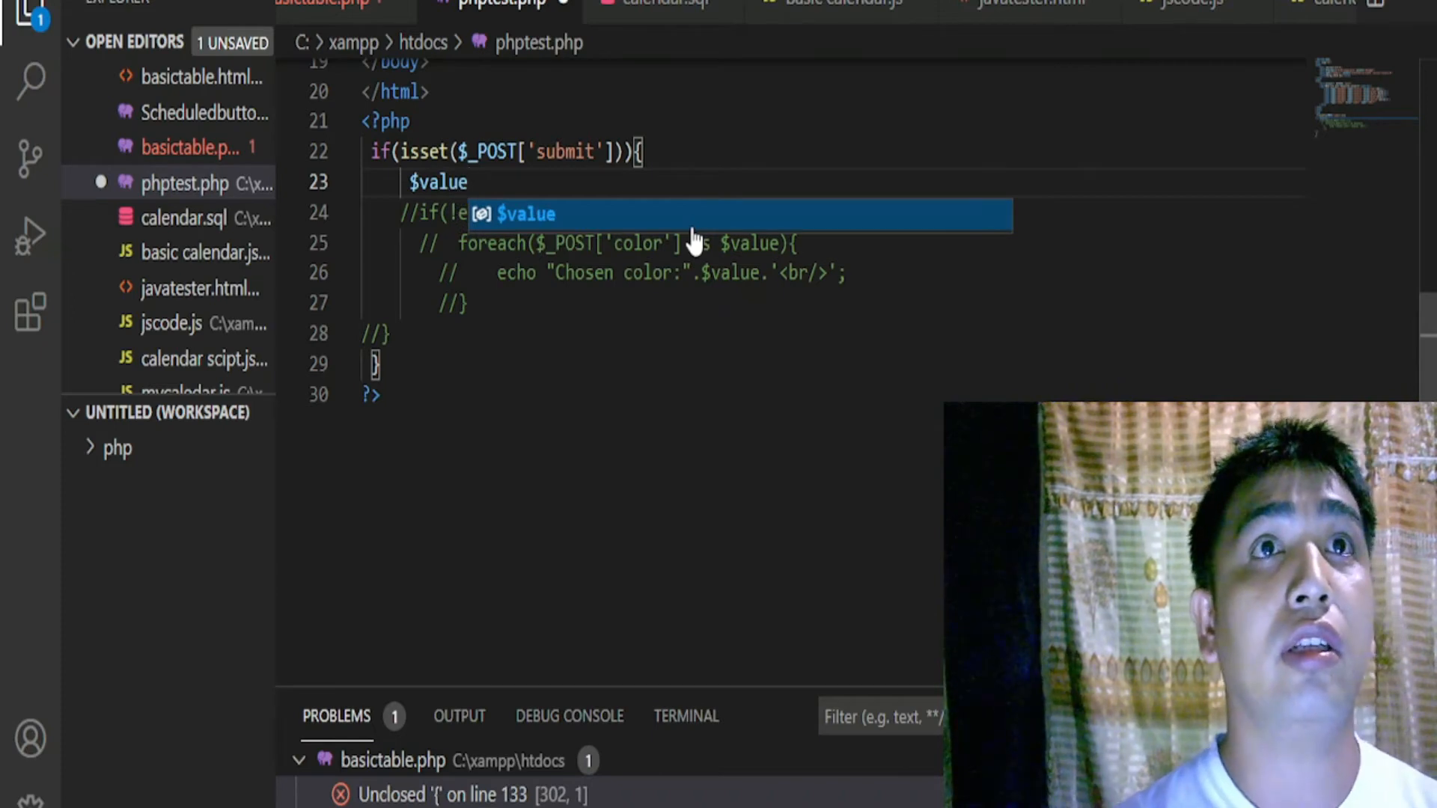
key("Escape")
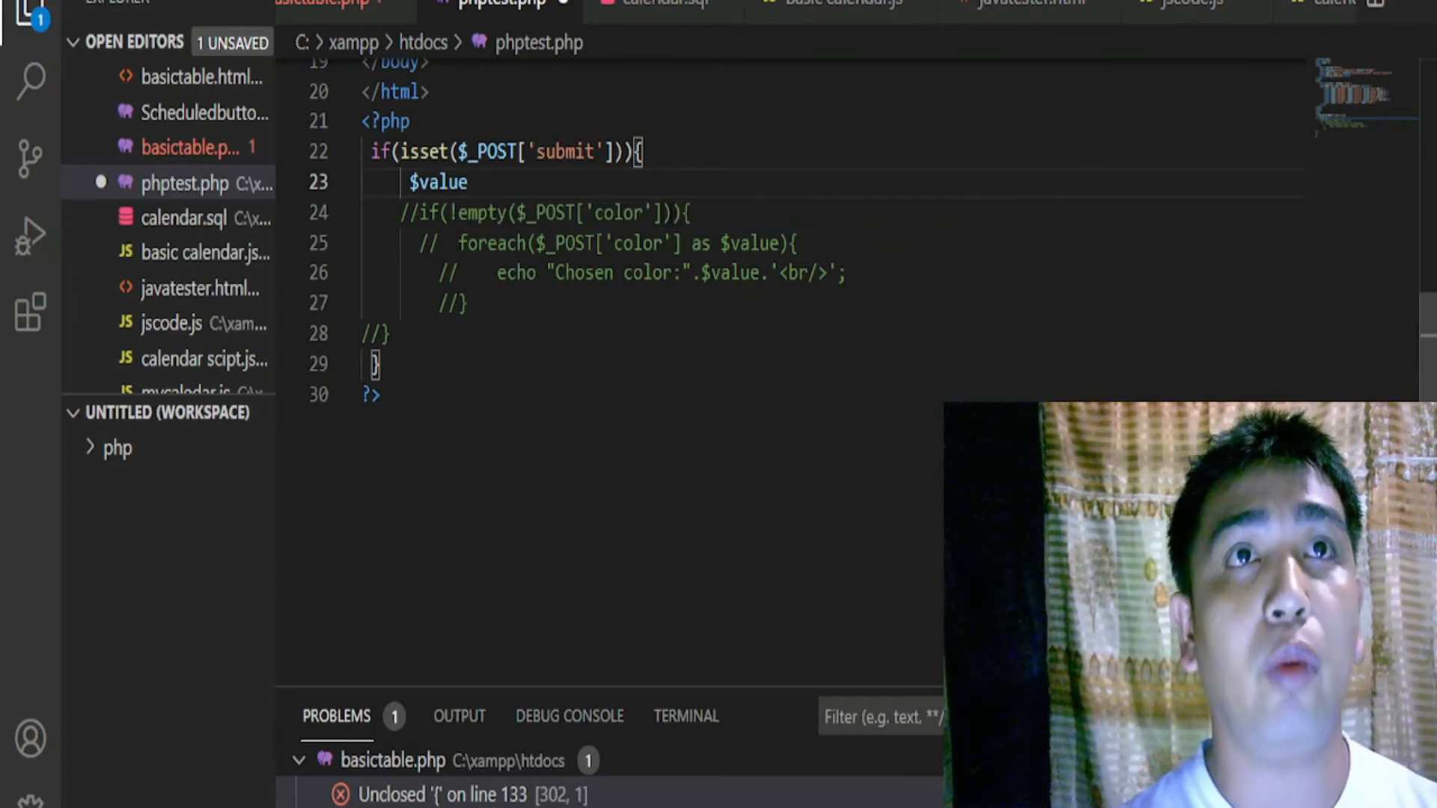
type("=")
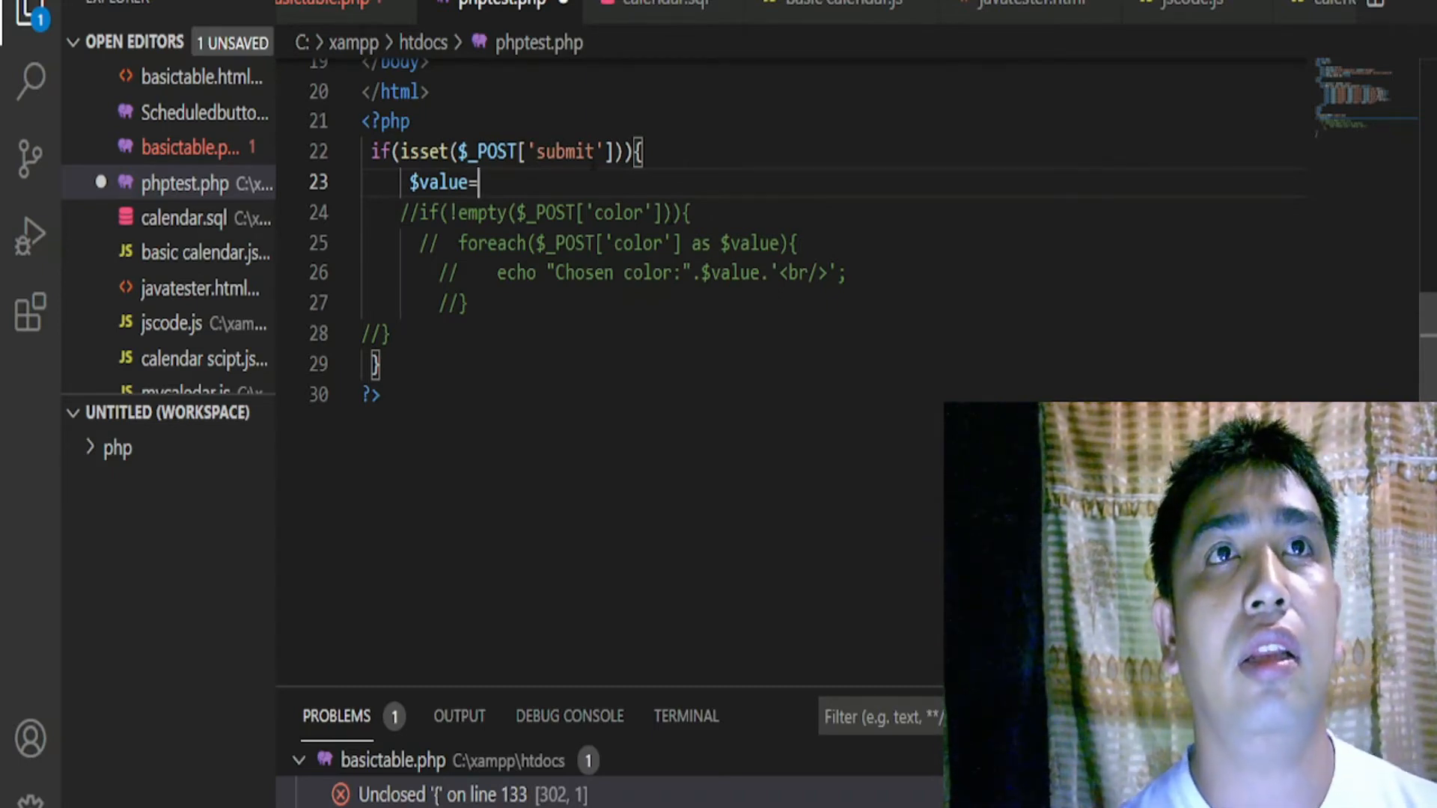
scroll("up", 3)
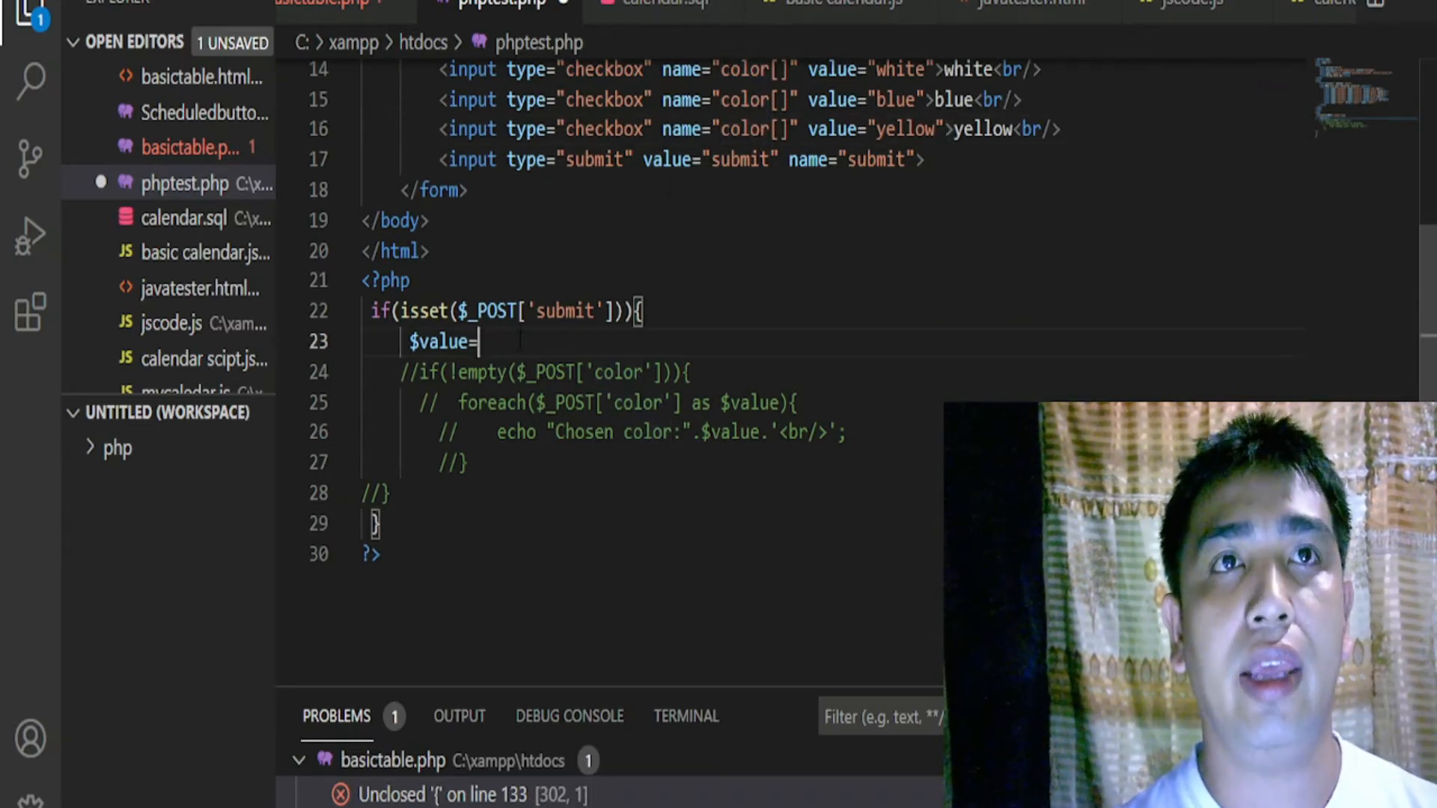
type("$_POST")
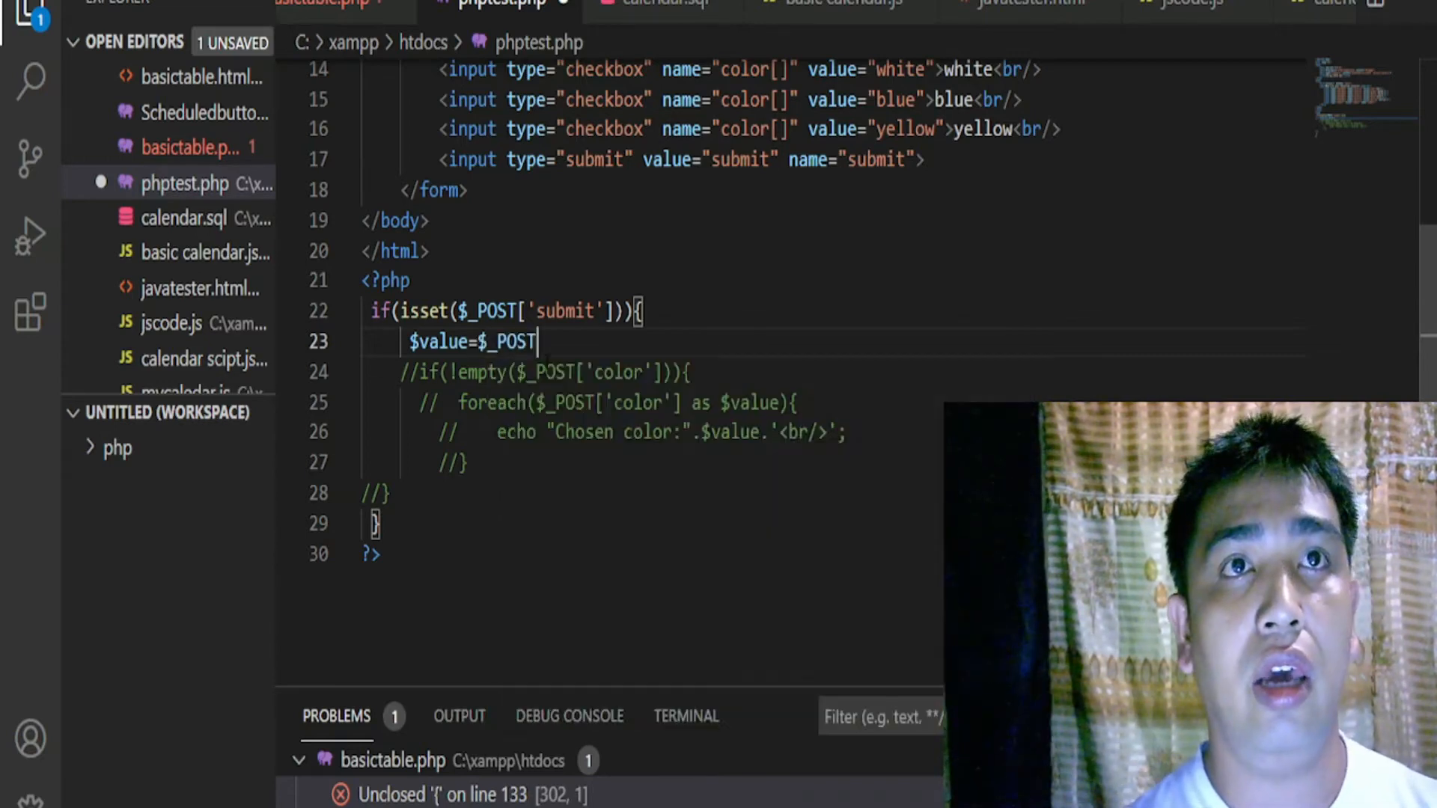
mouse_move(513, 342)
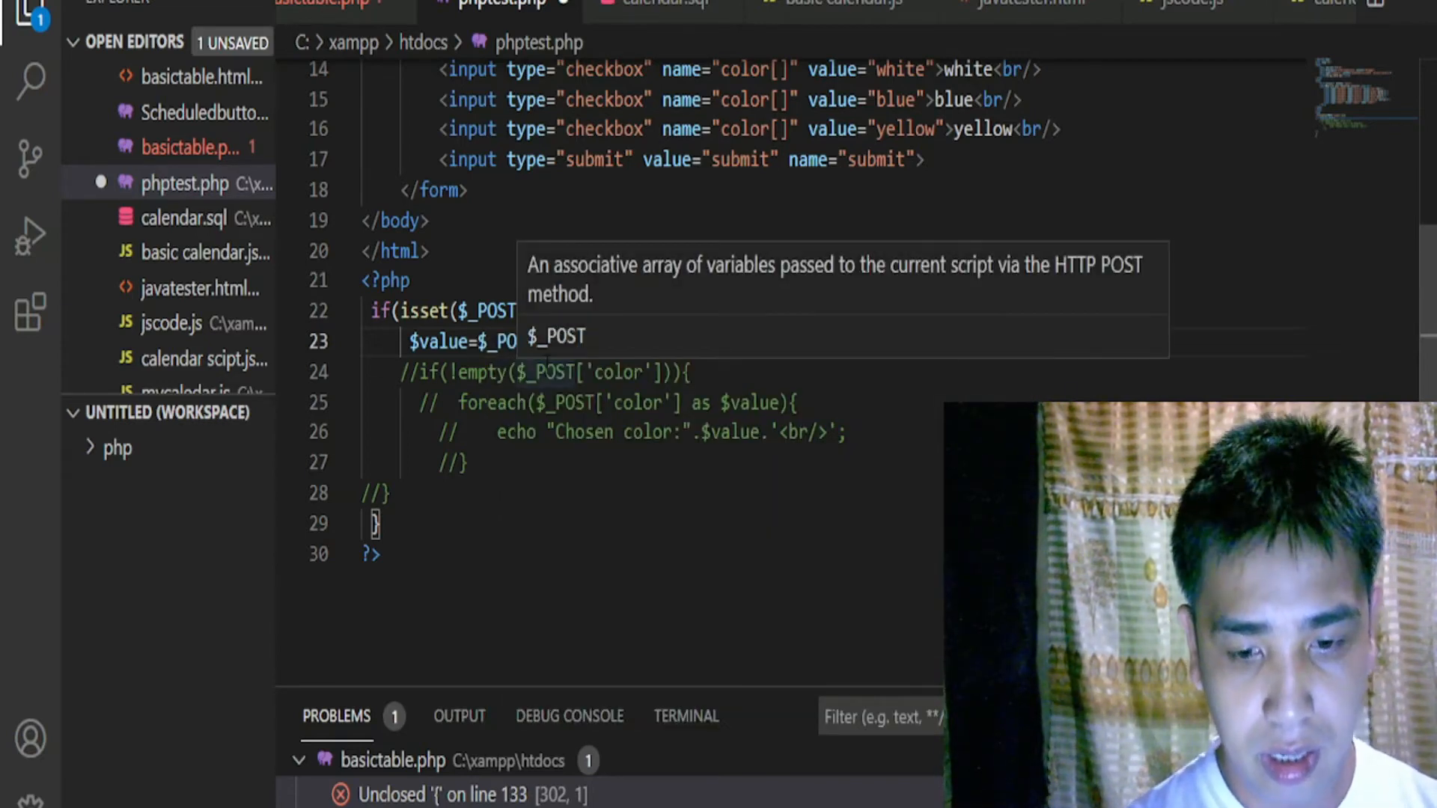
type("['submit'])){")
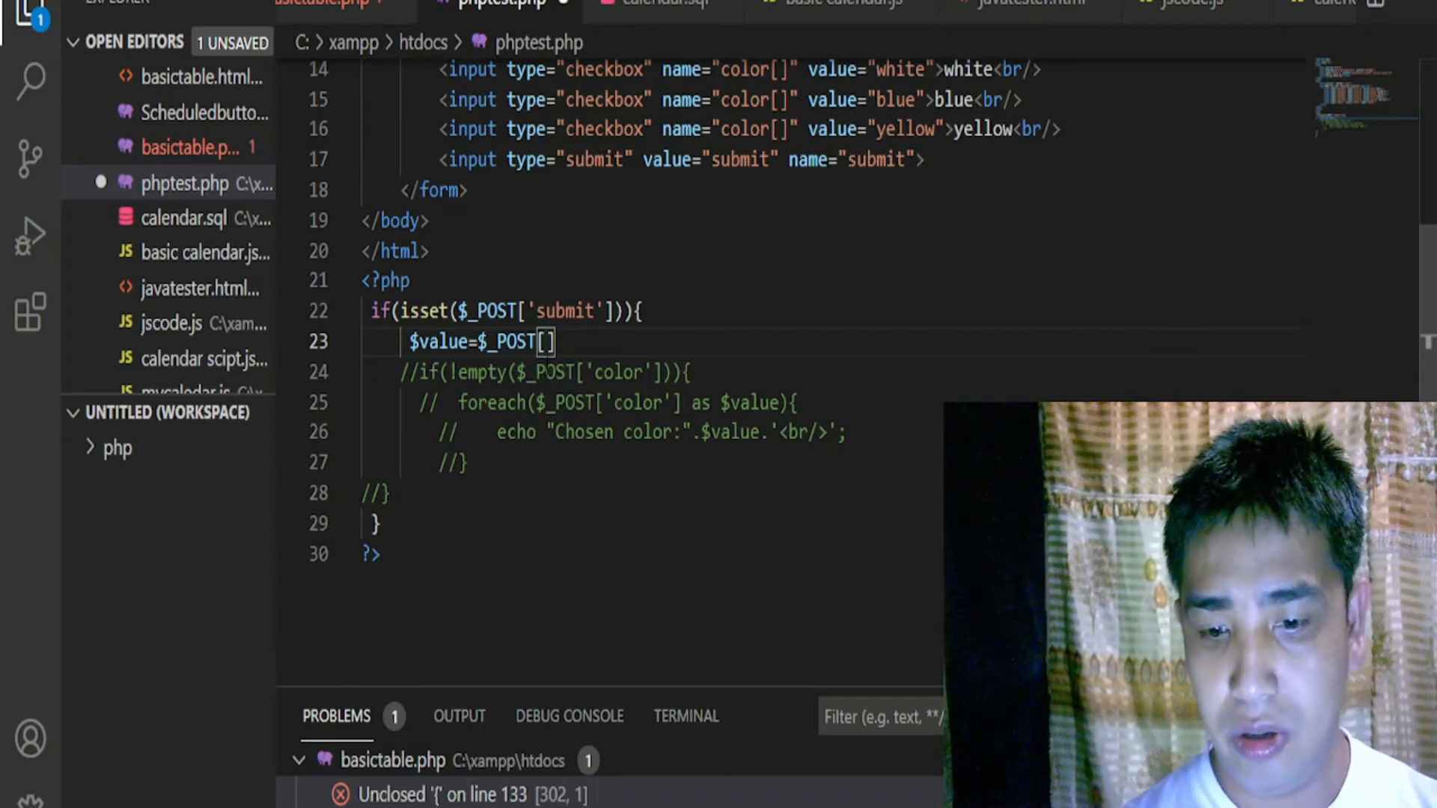
type("''")
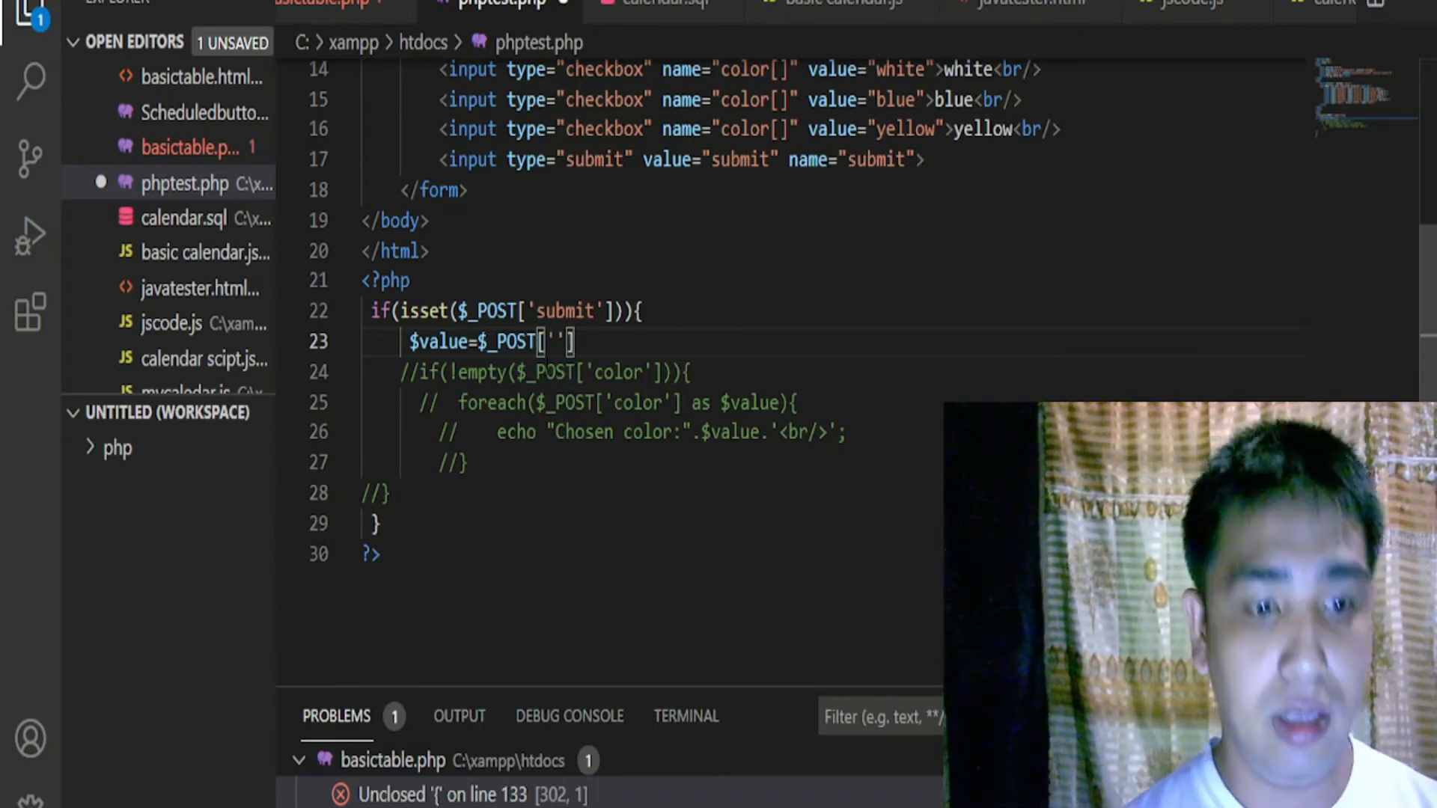
type("color")
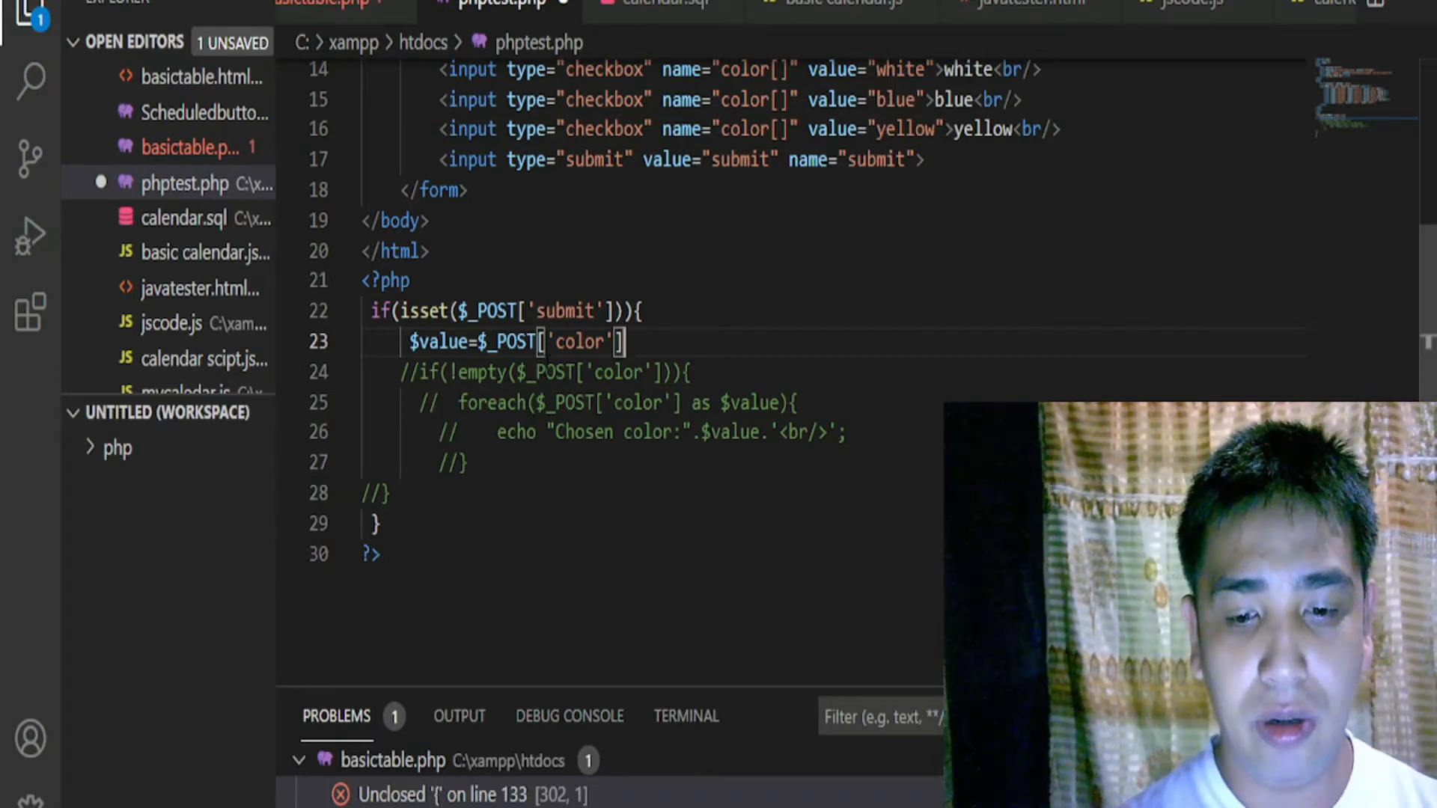
type("[]")
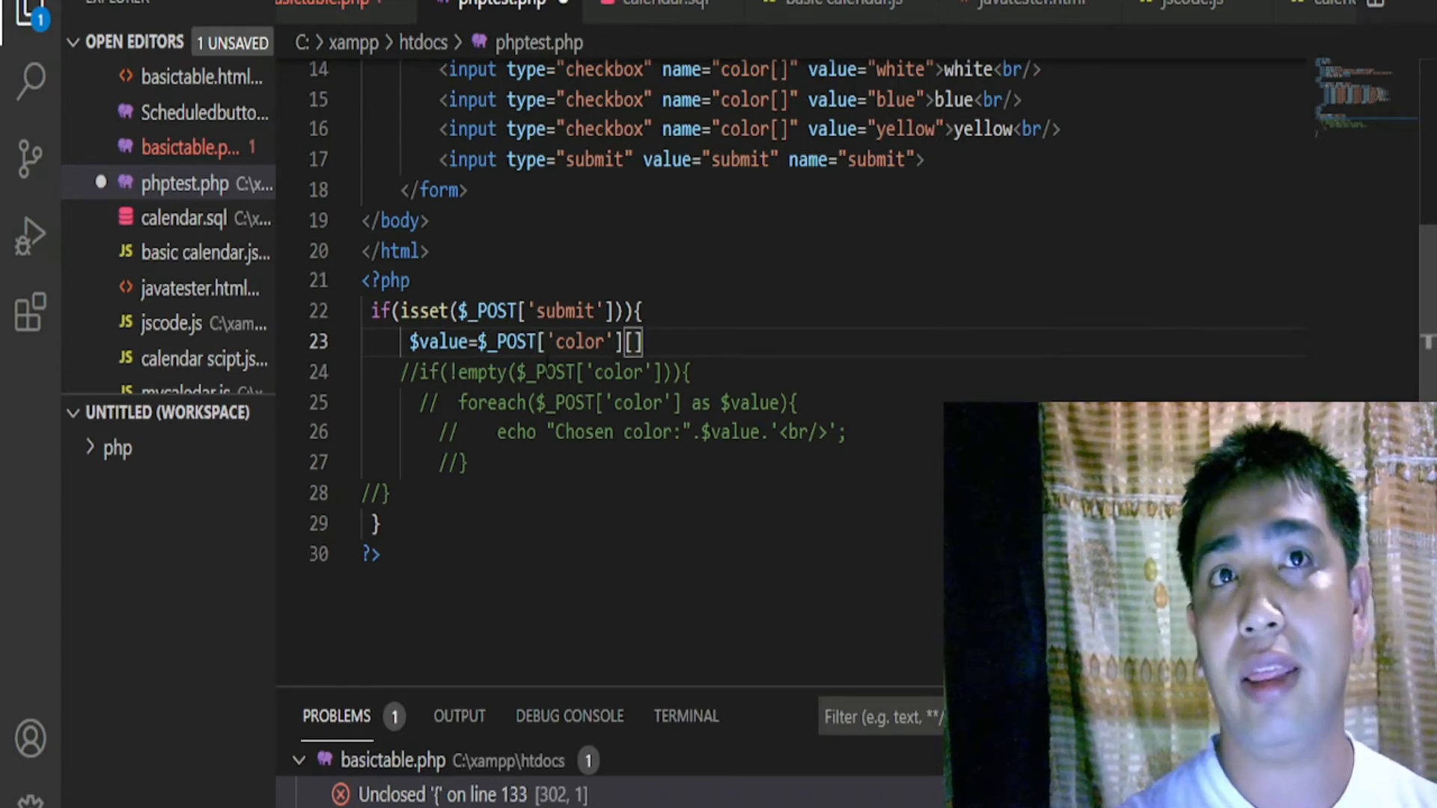
type("0")
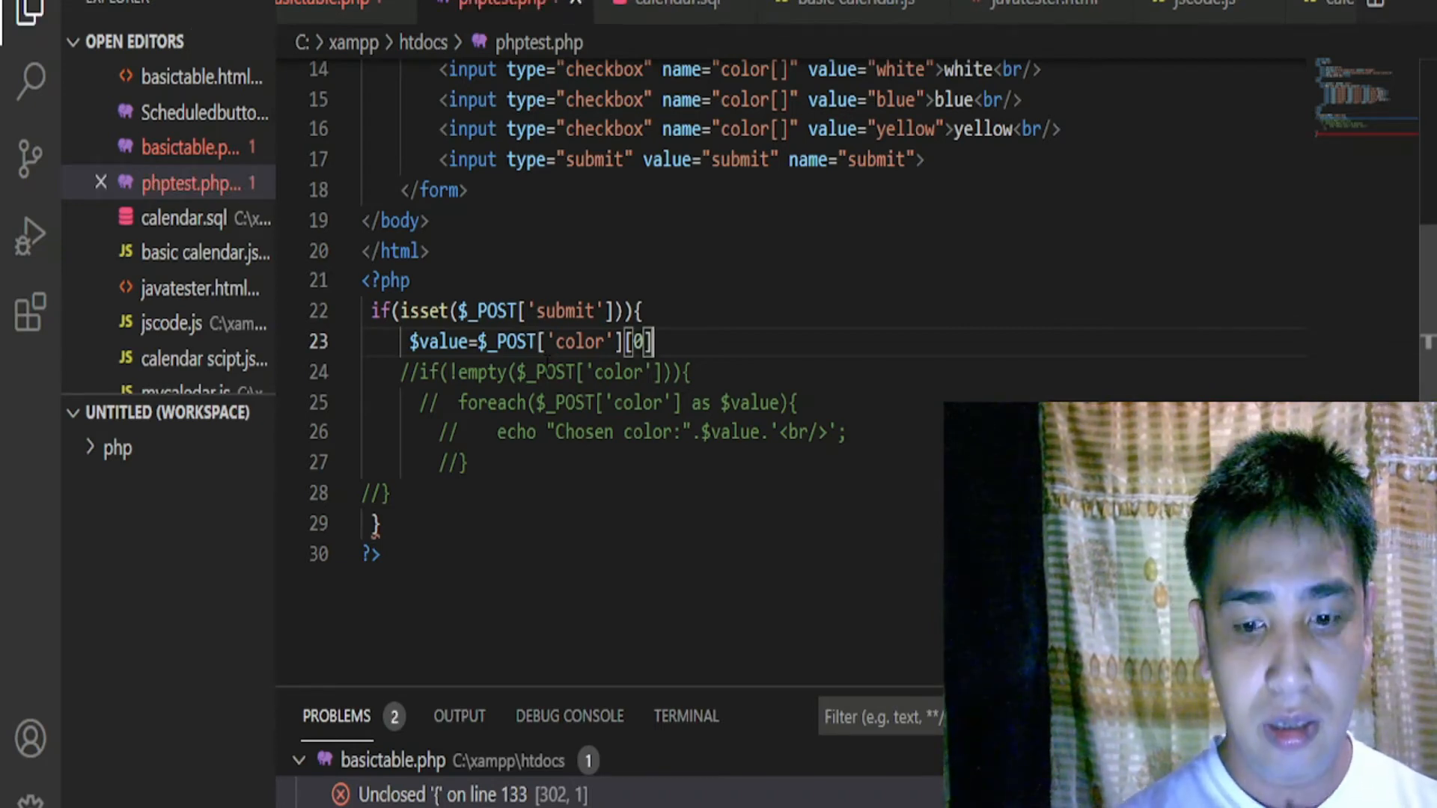
type(";")
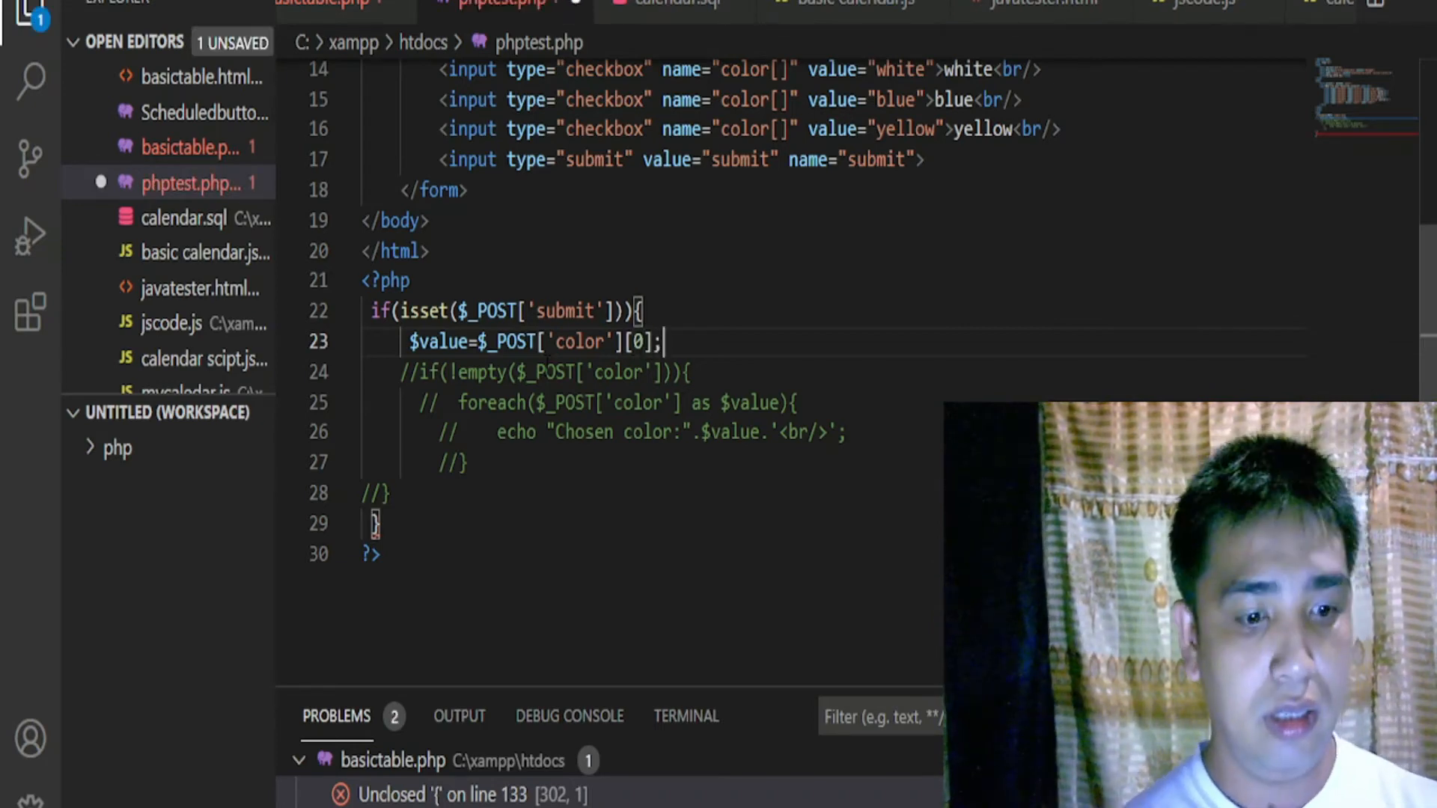
key("Enter")
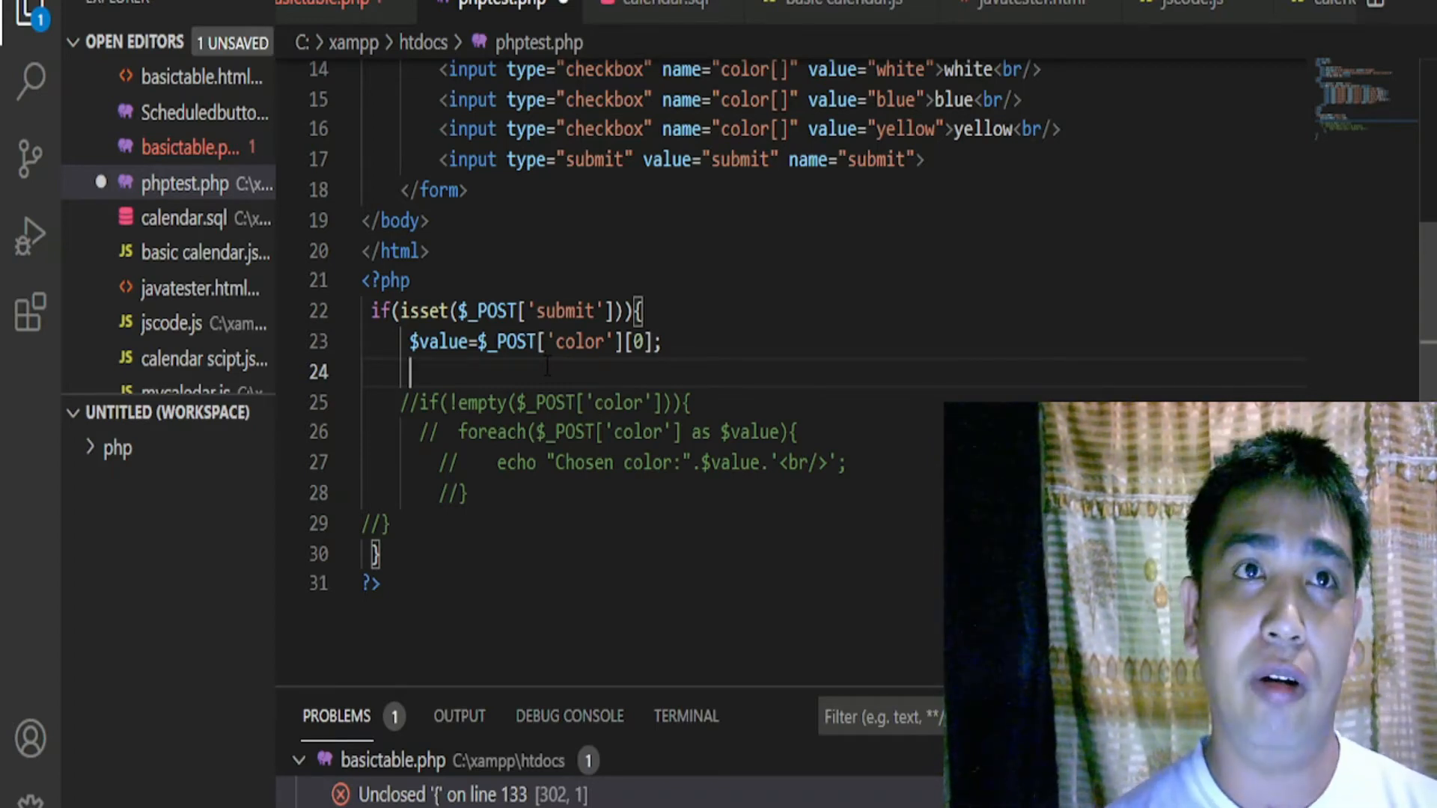
Add echo "Chosen color:".$value.'<br/>'; on line 24 and save phptest.php.
type("echo")
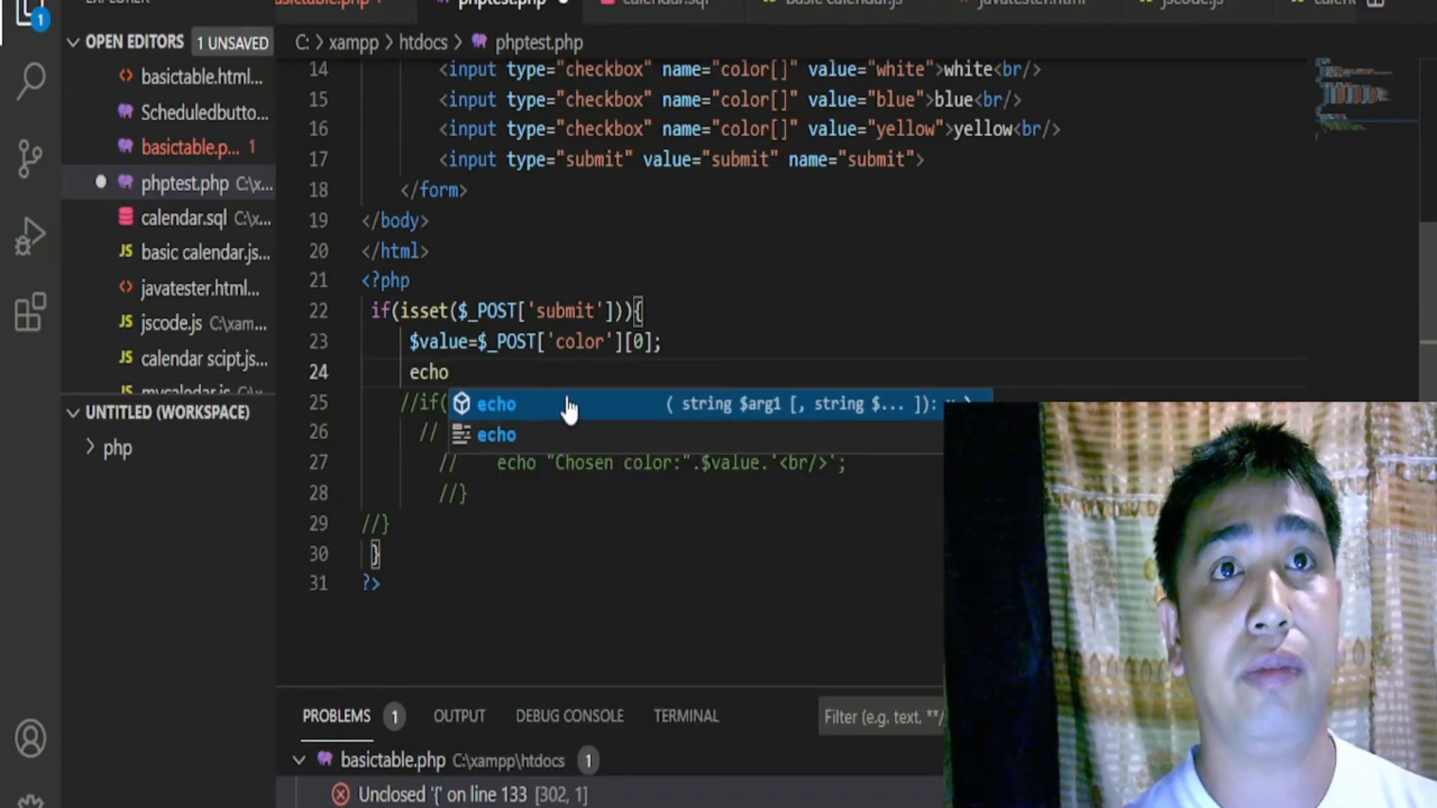
key("Escape")
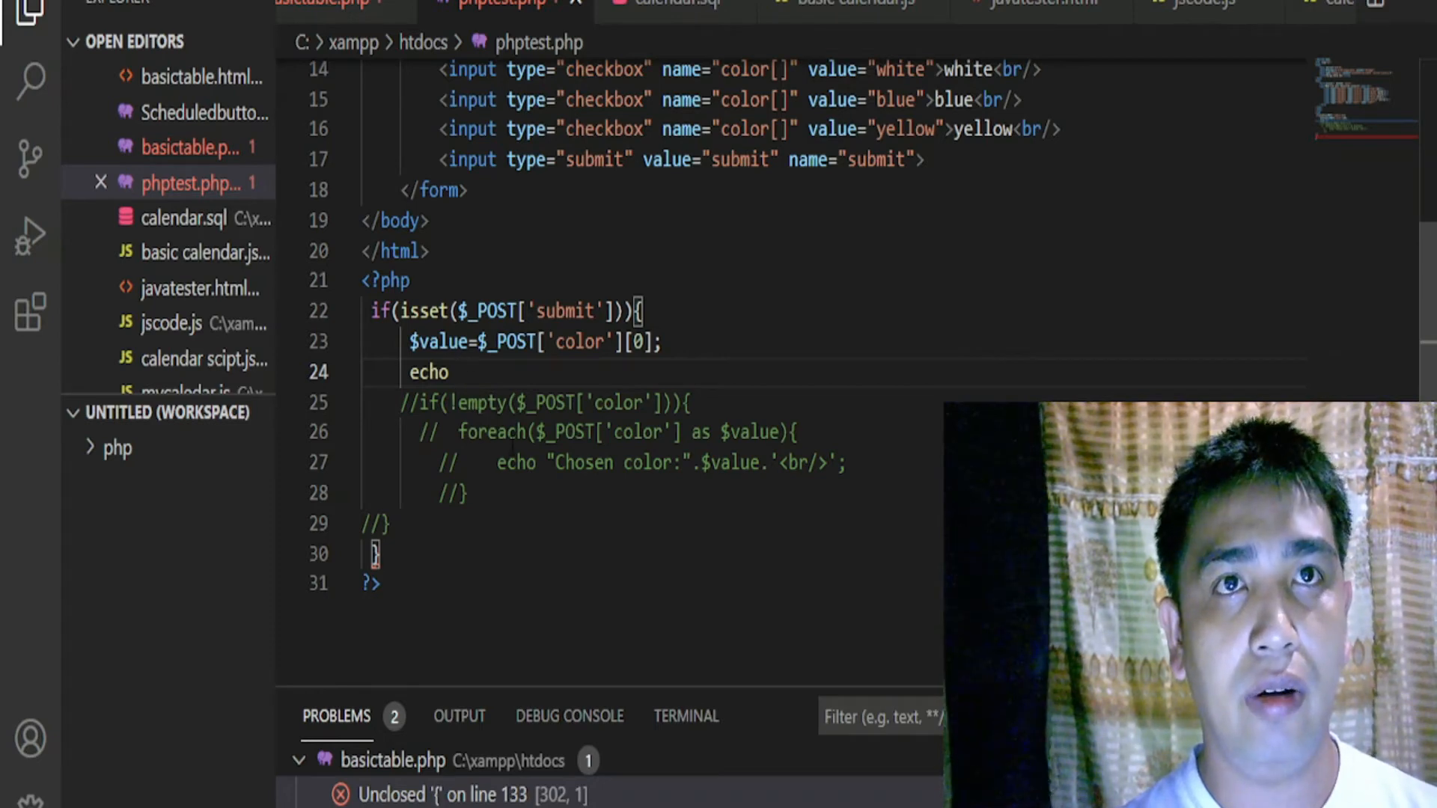
double_click(605, 463)
type(" \"Chosen color:\".$value.'<br/>';")
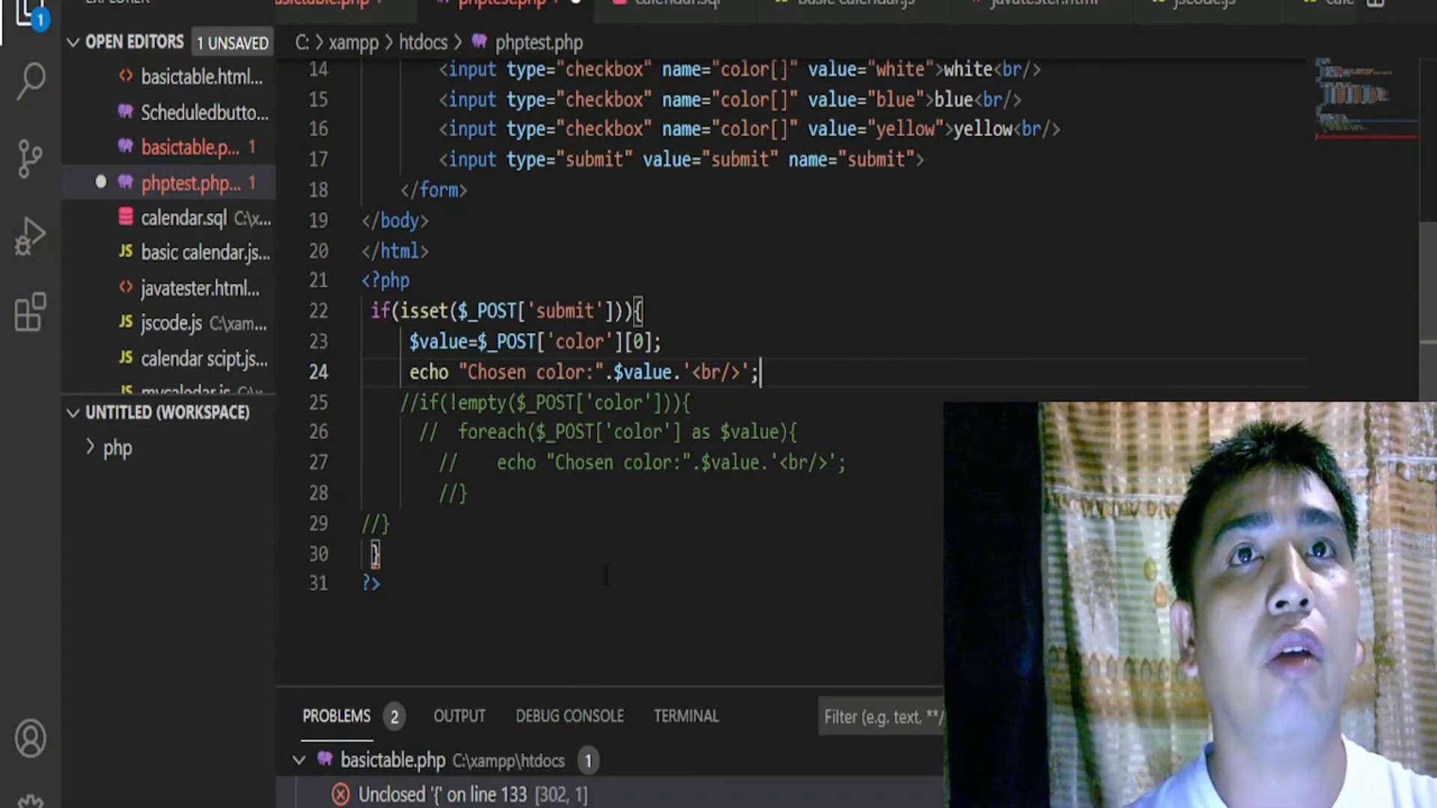
key("ctrl+s")
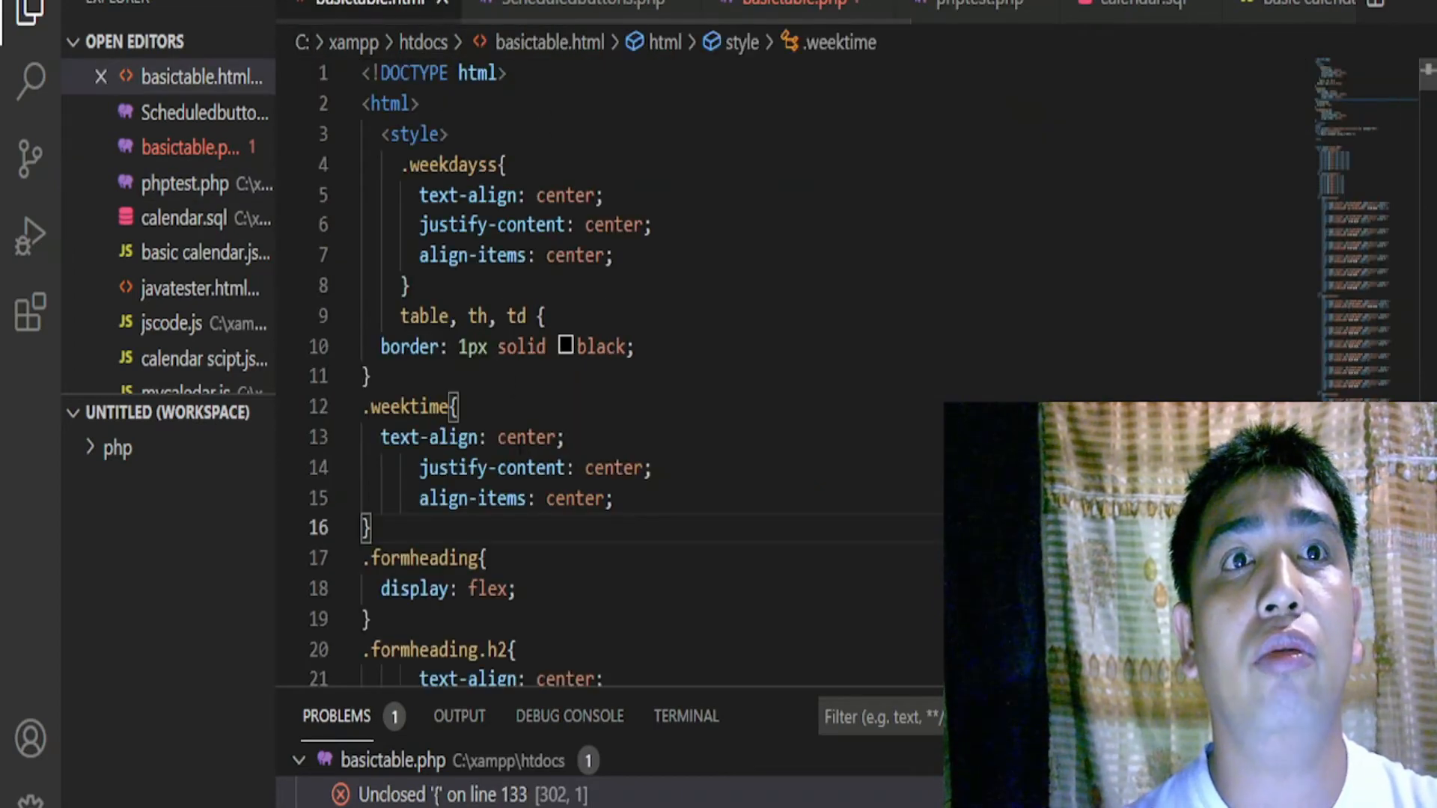
Look over Scheduledbuttons.php, basictable.php and basictable.html, then return to phptest.php.
scroll("down", 3)
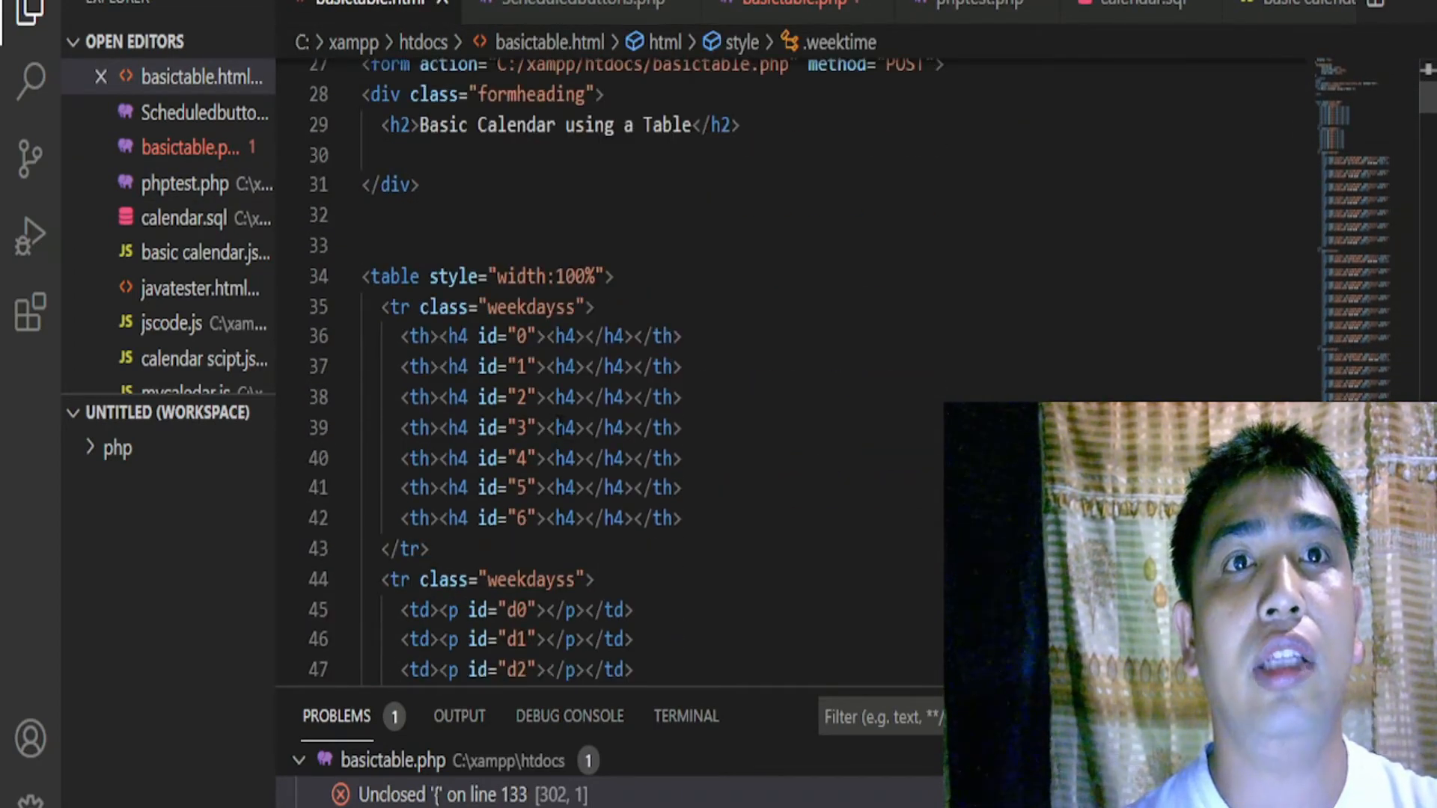
scroll("down", 3)
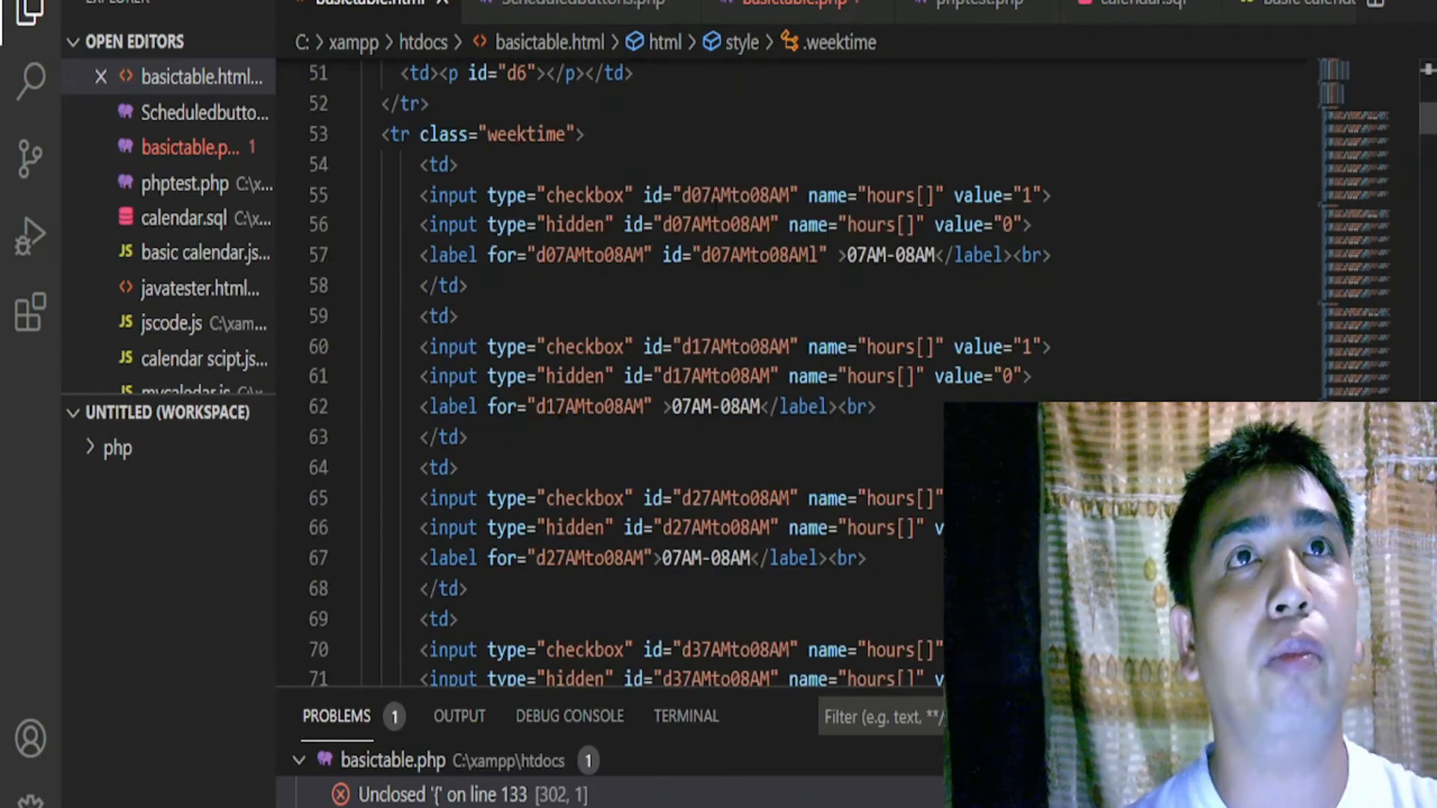
left_click(577, 5)
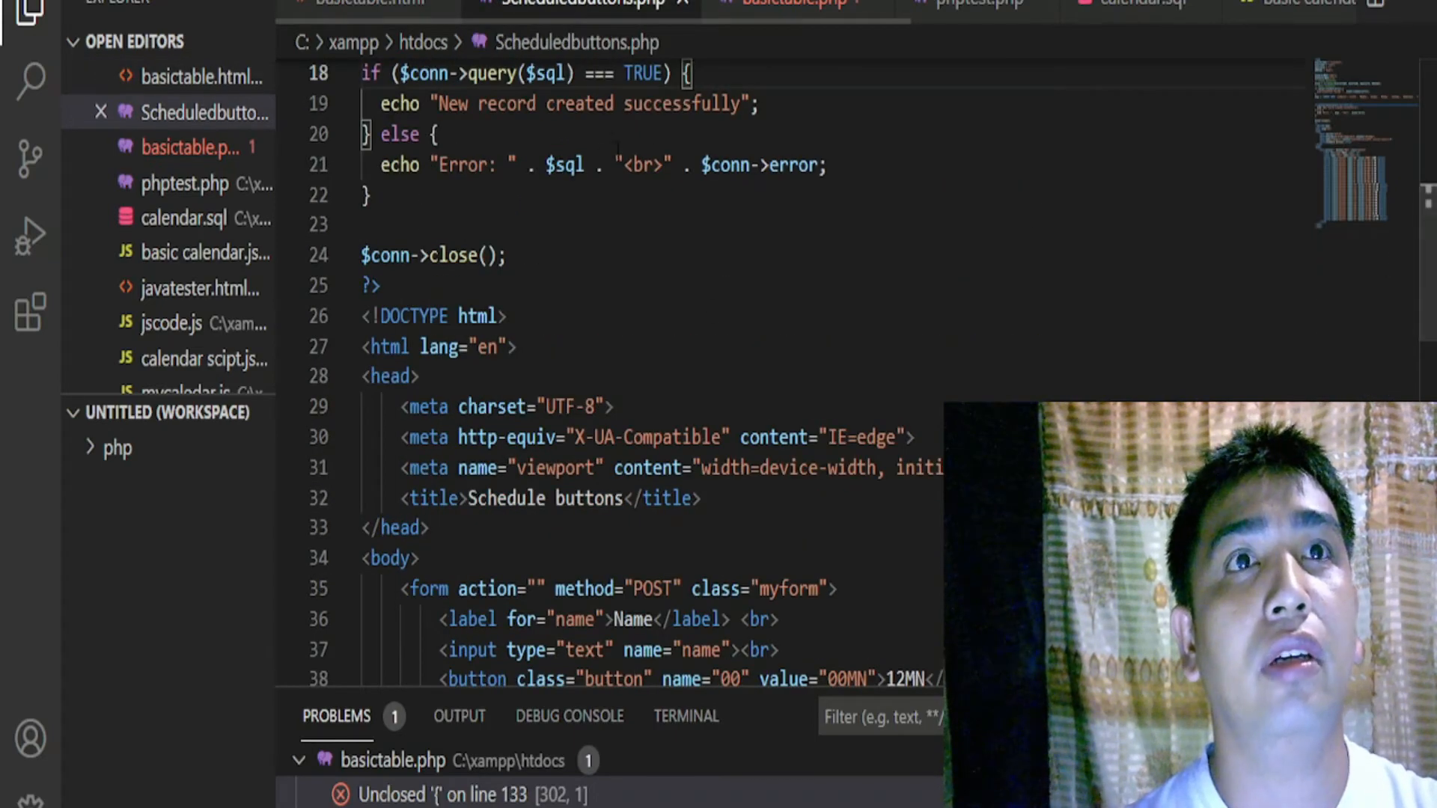
scroll("down", 3)
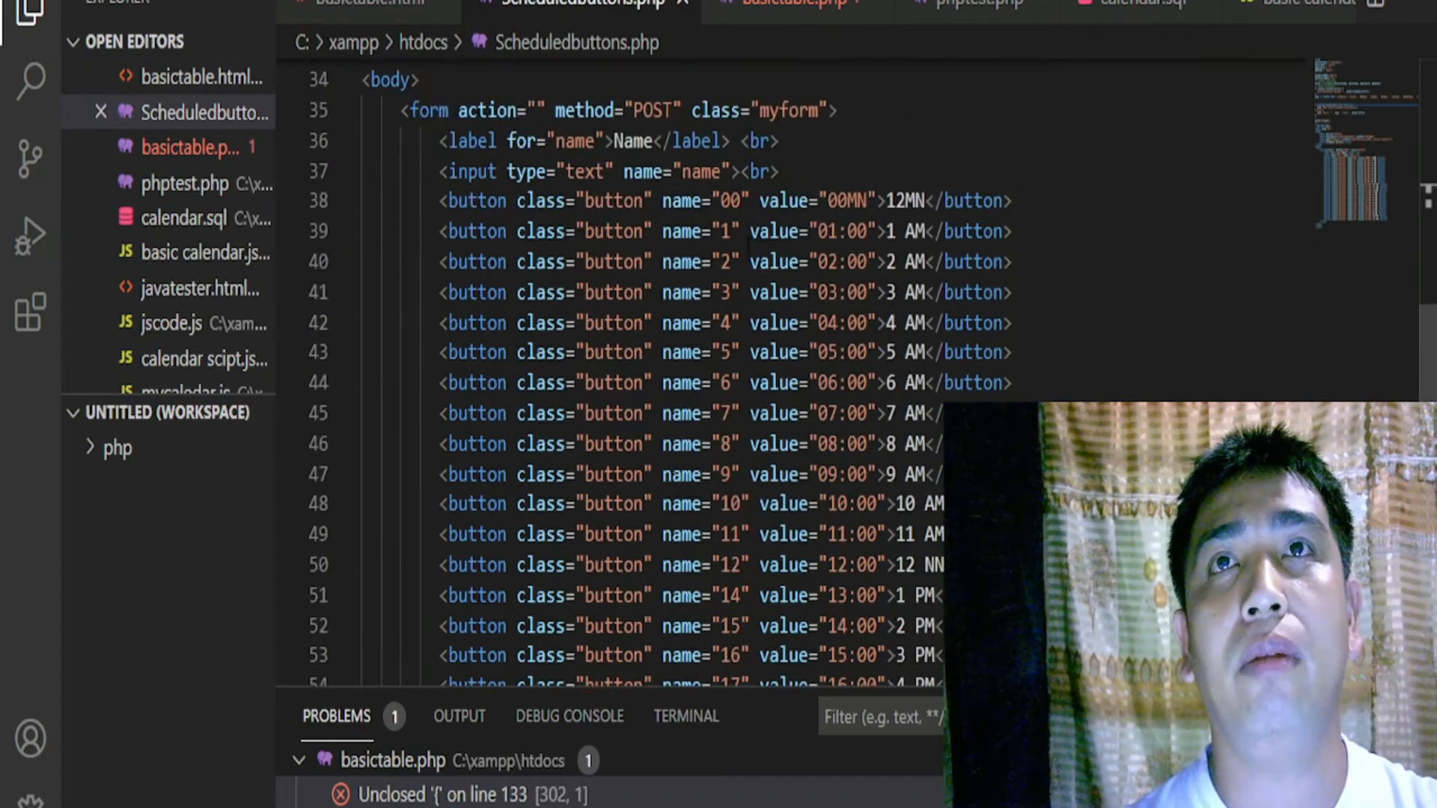
scroll("up", 3)
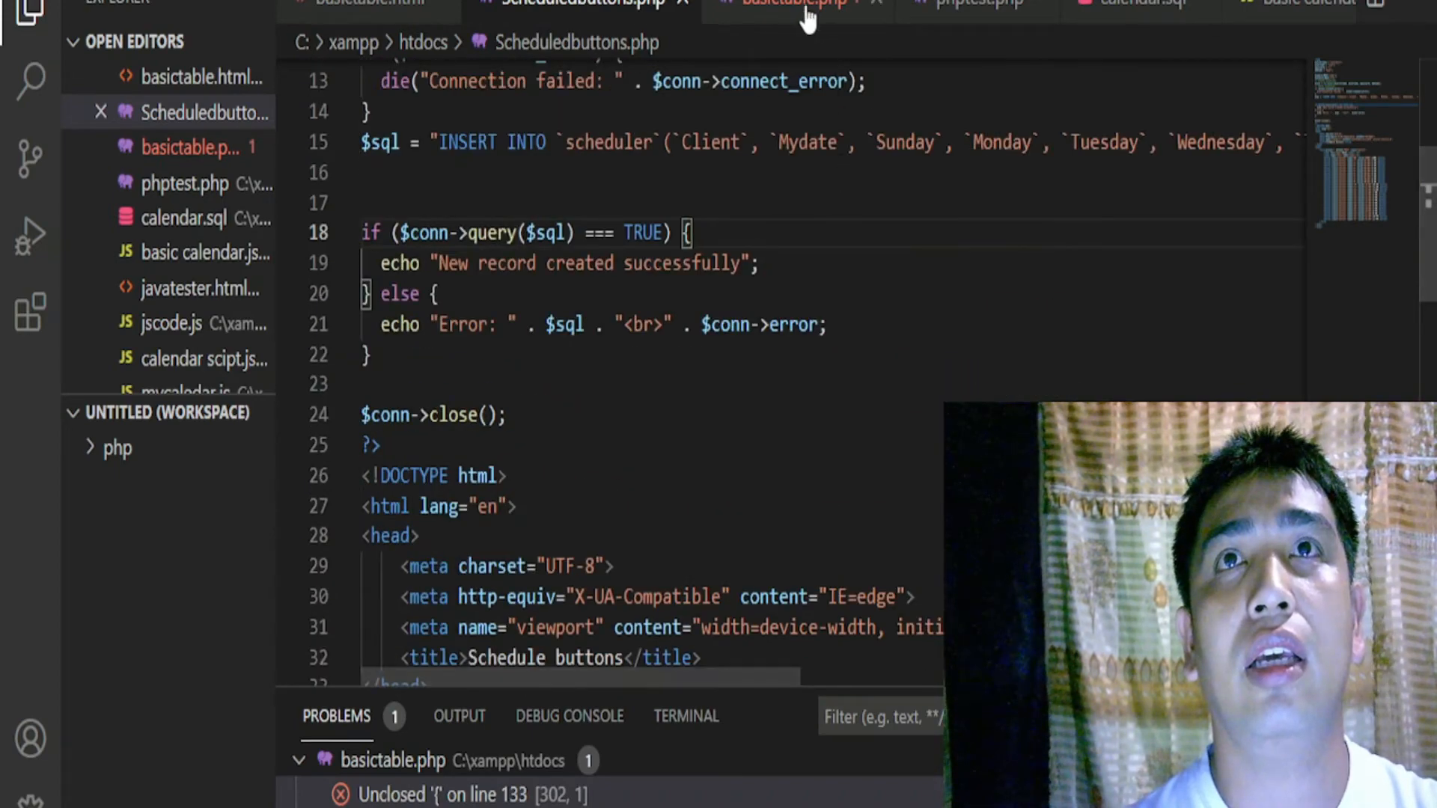
left_click(788, 5)
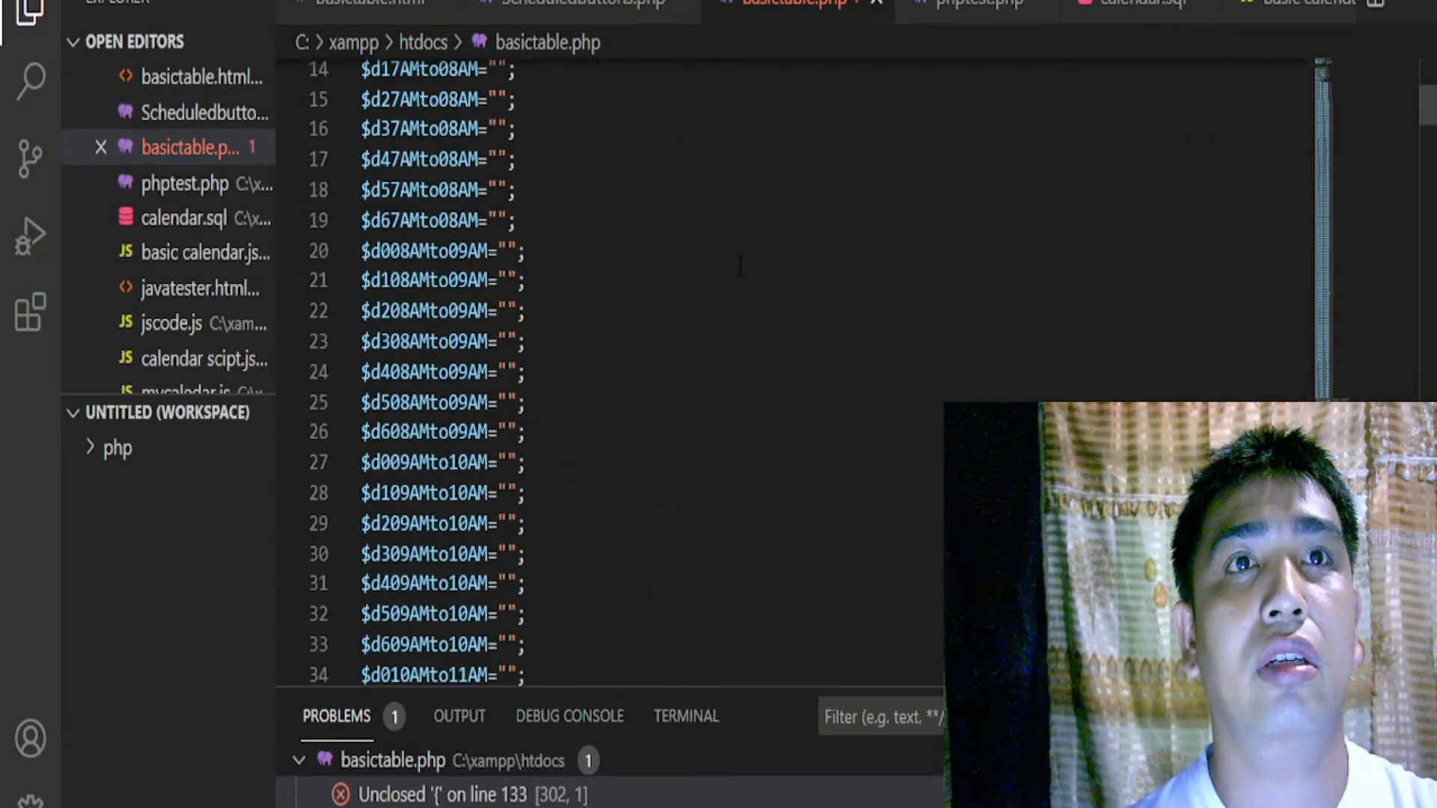
scroll("up", 3)
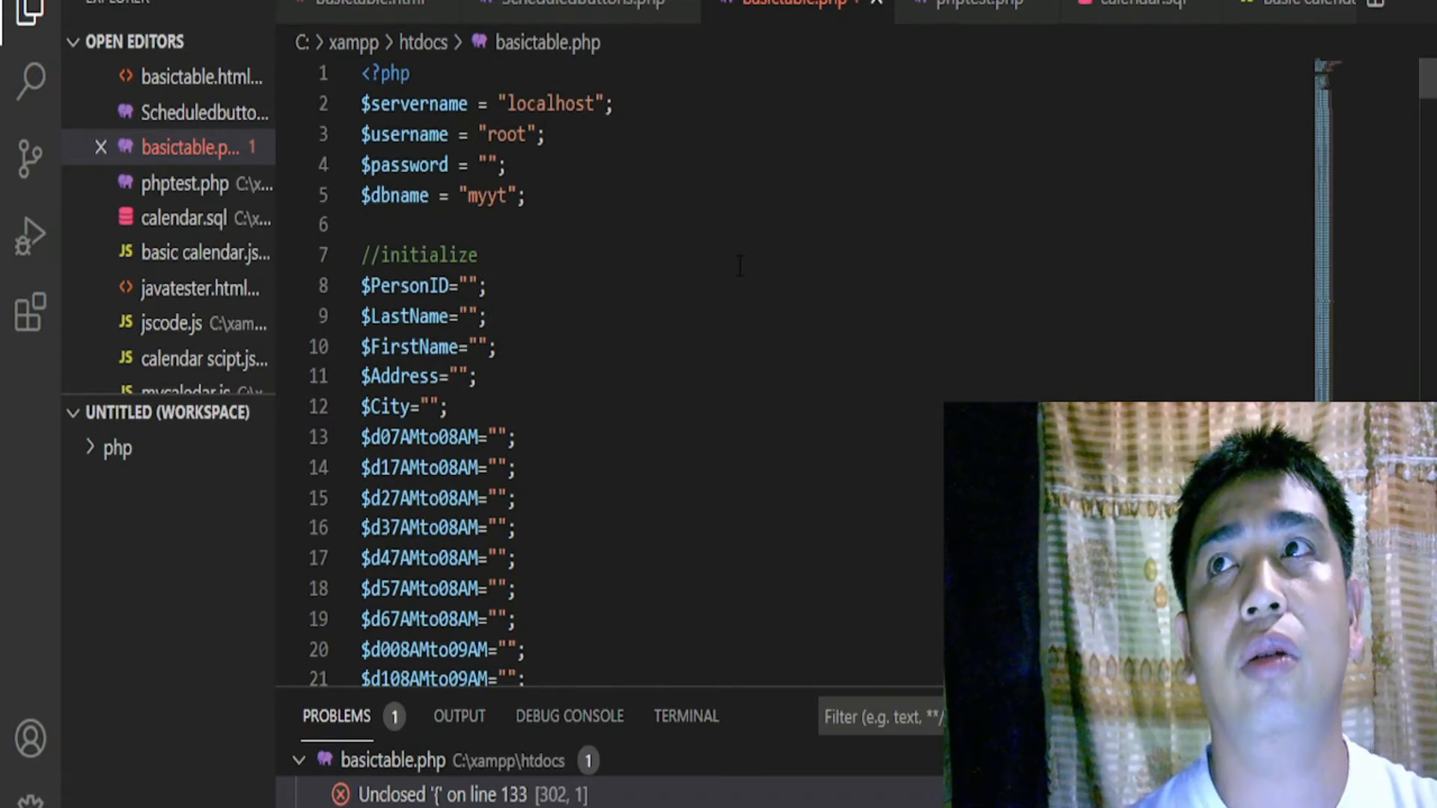
left_click(358, 5)
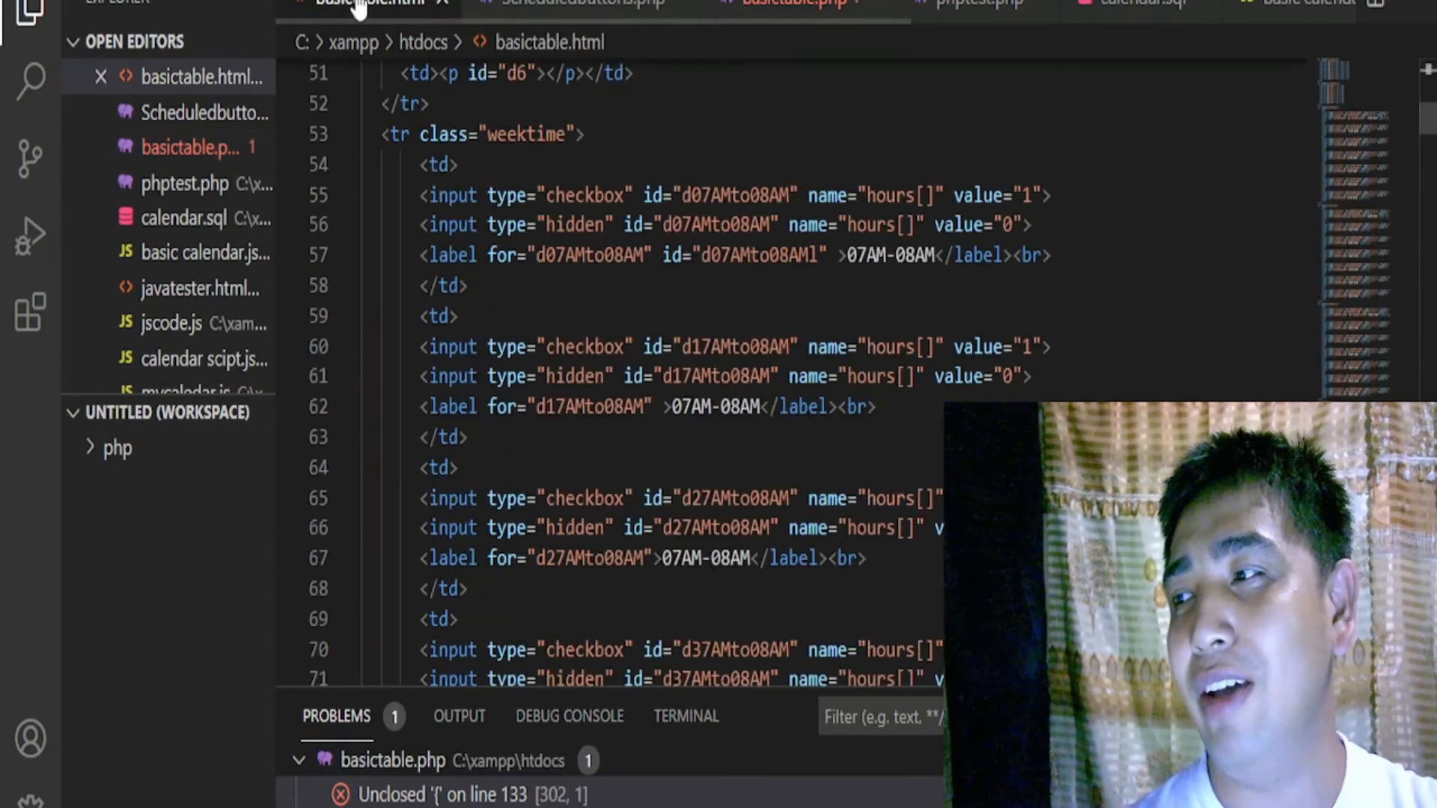
left_click(499, 134)
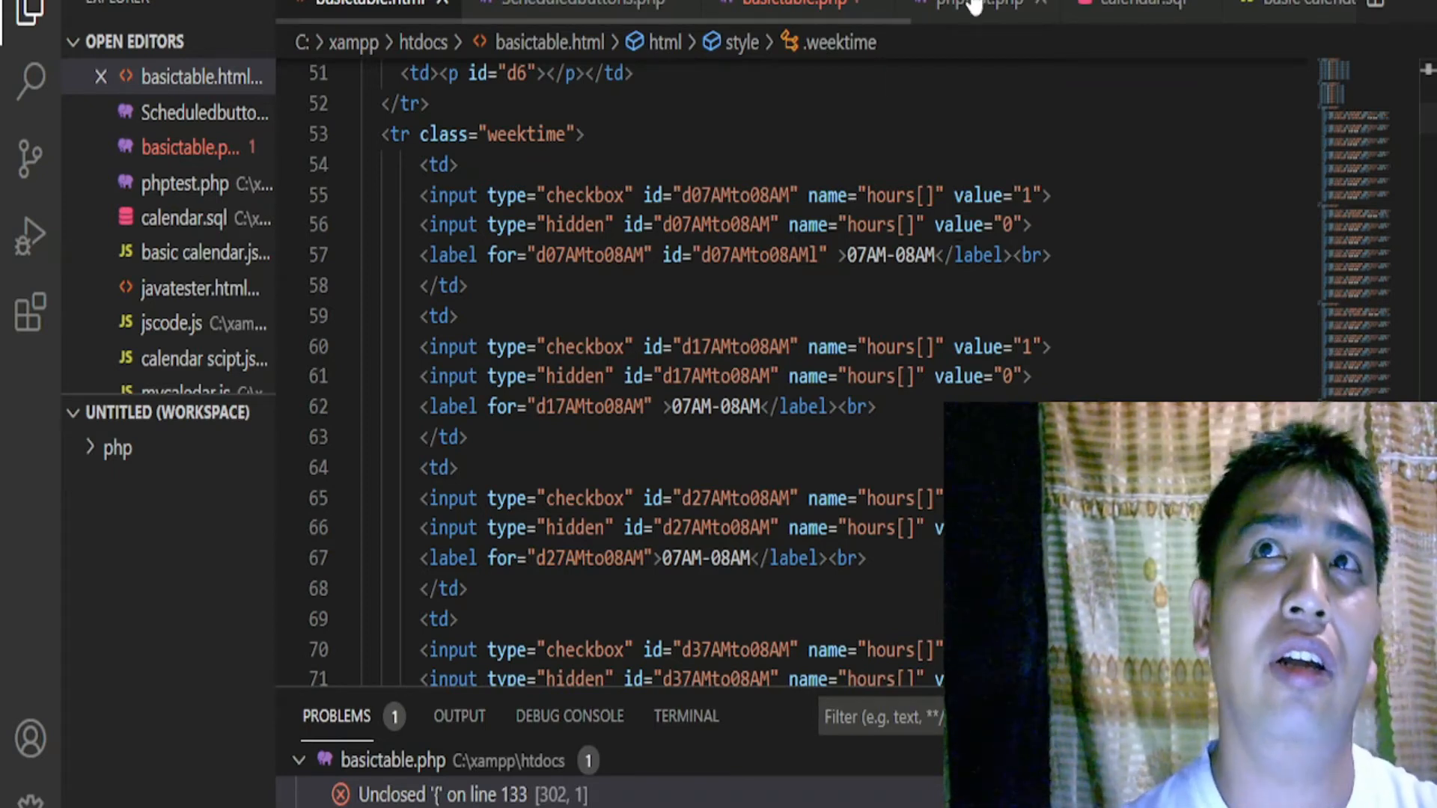
left_click(975, 5)
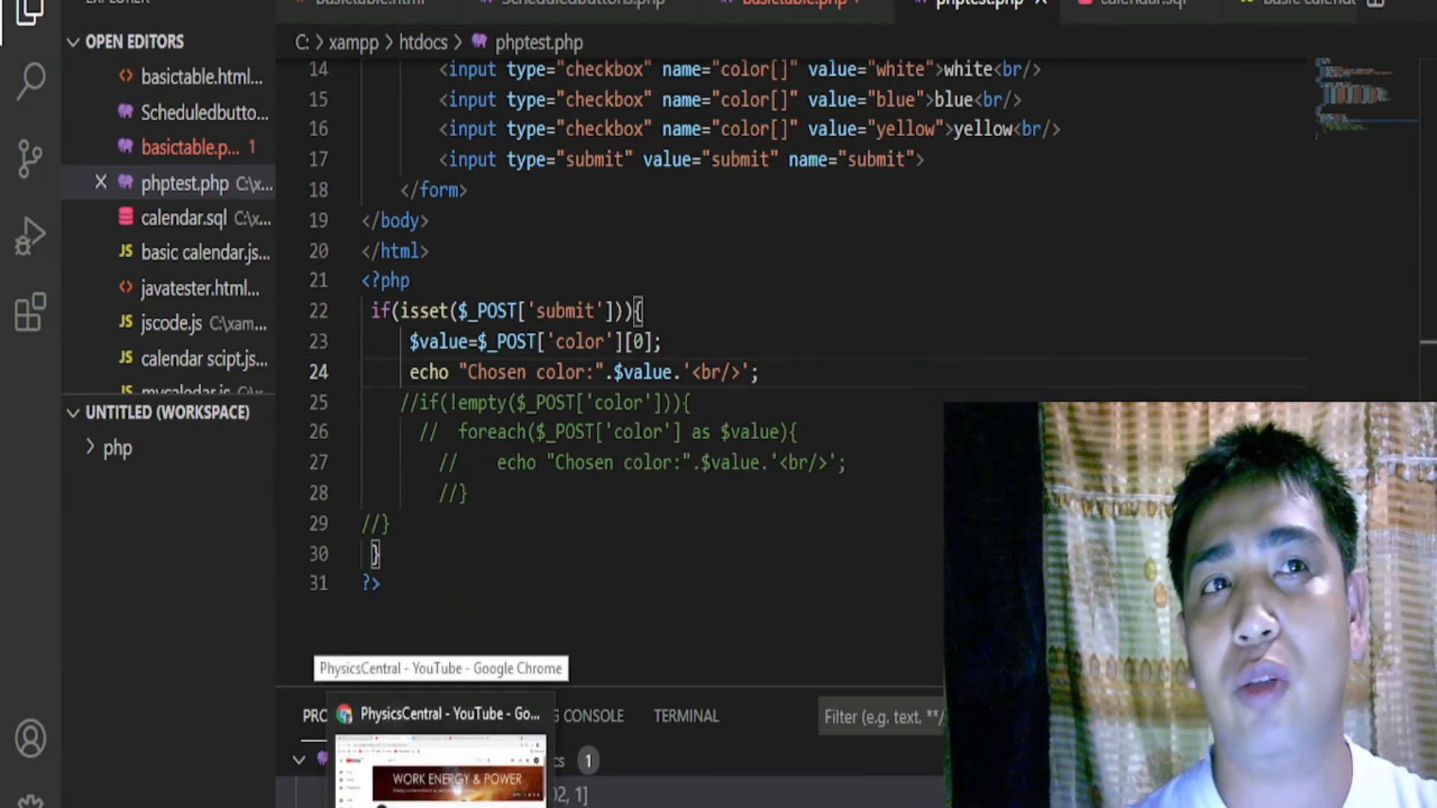
In Chrome, enter the local address 127.0.0.1/phptest.php.
left_click(440, 742)
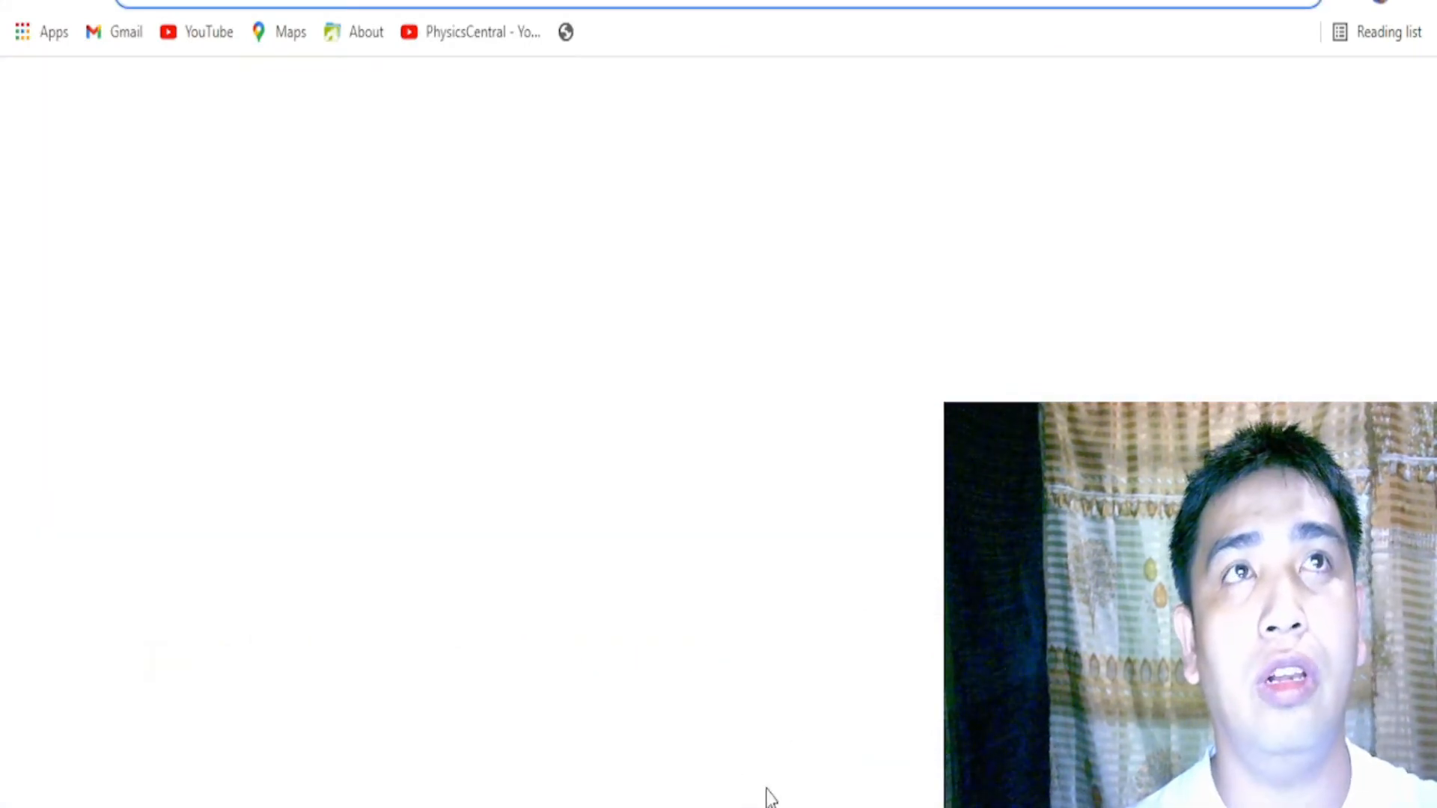
type("12")
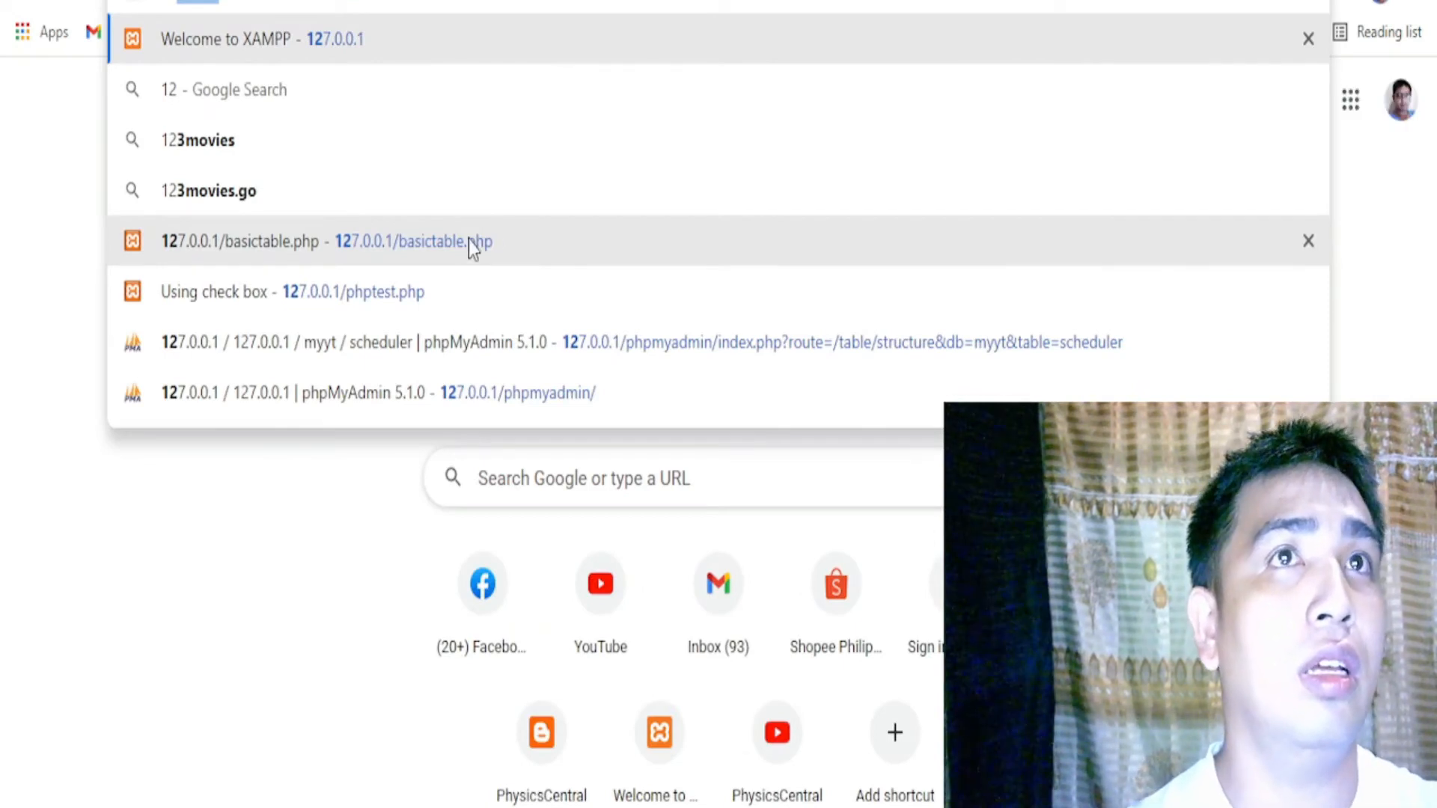
left_click(326, 241)
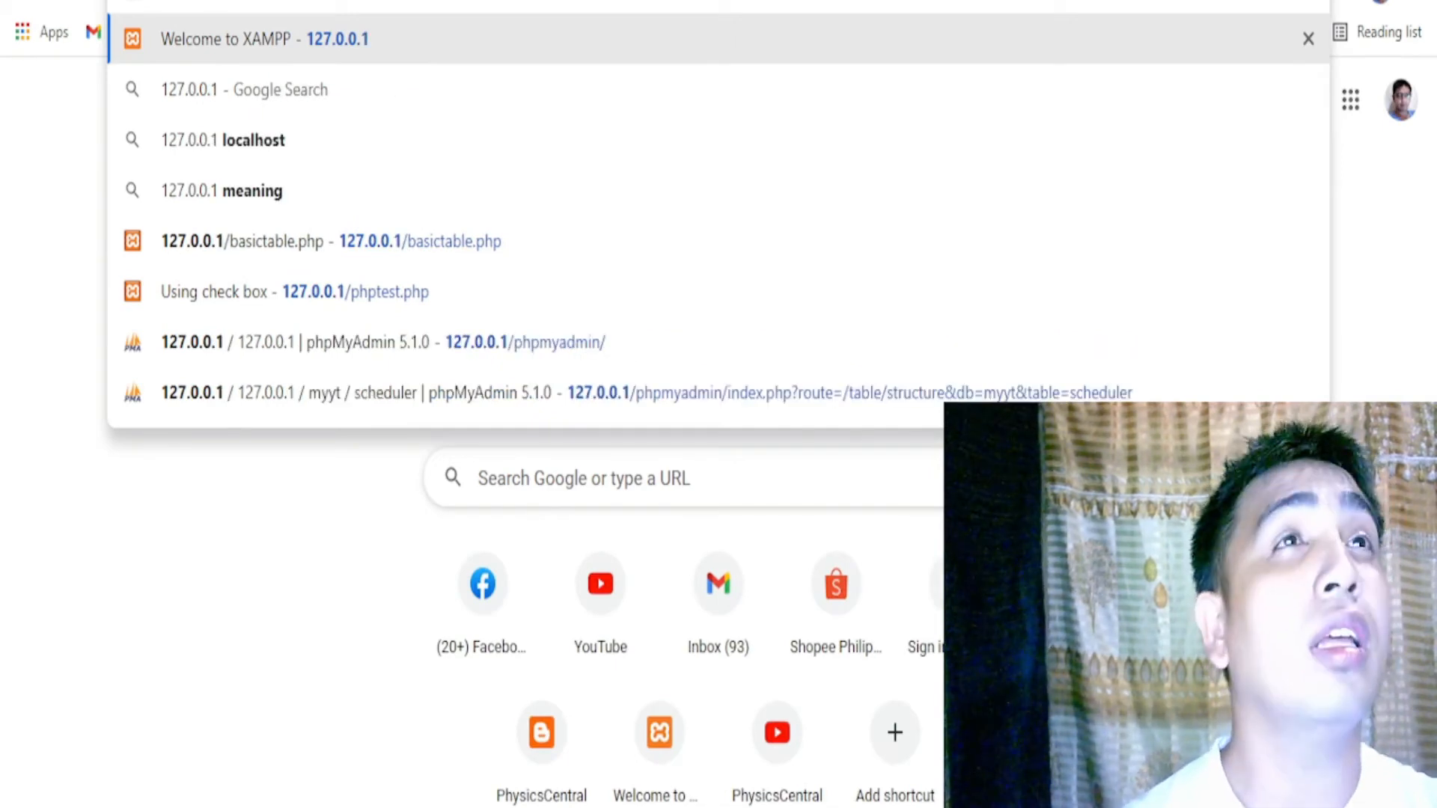
type("/")
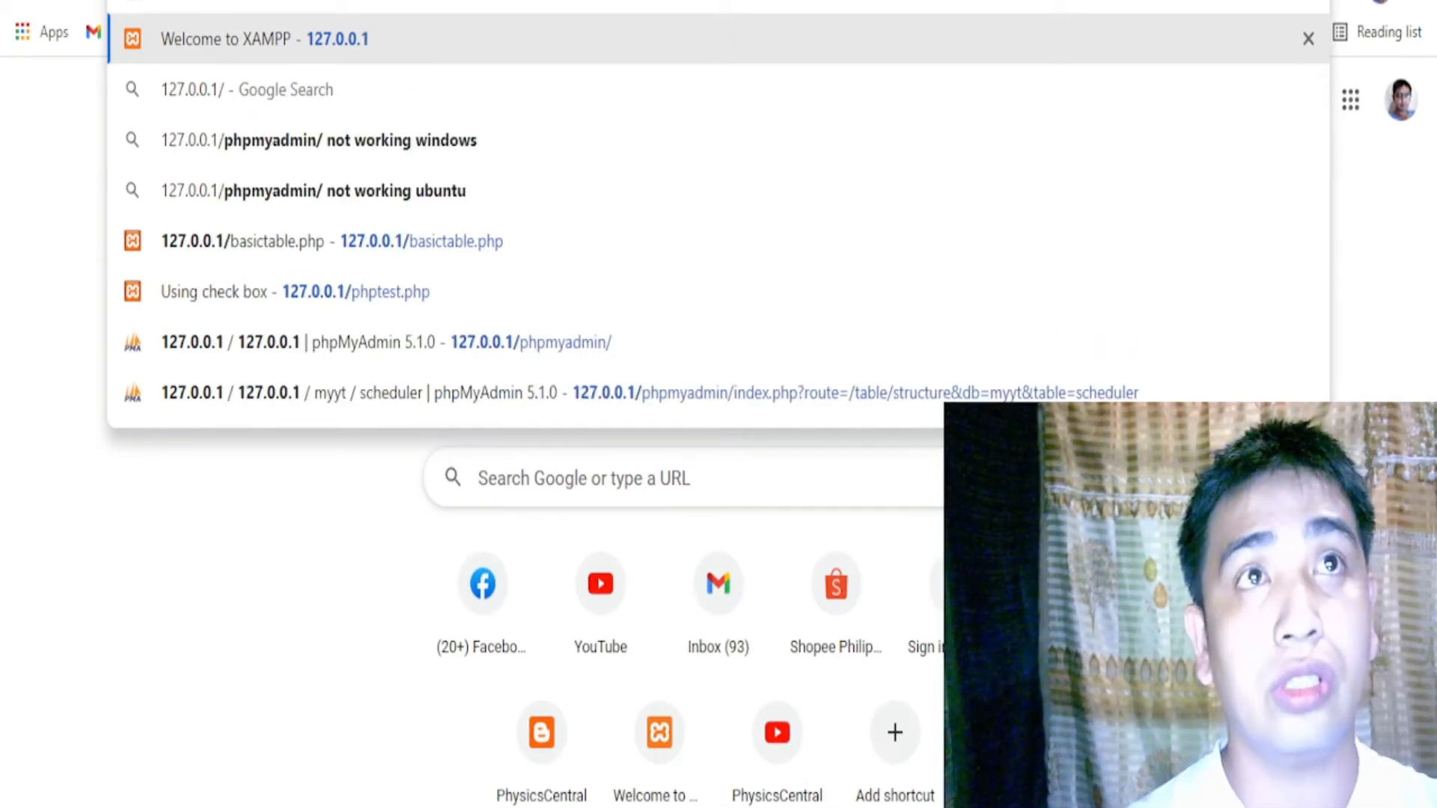
mouse_move(545, 191)
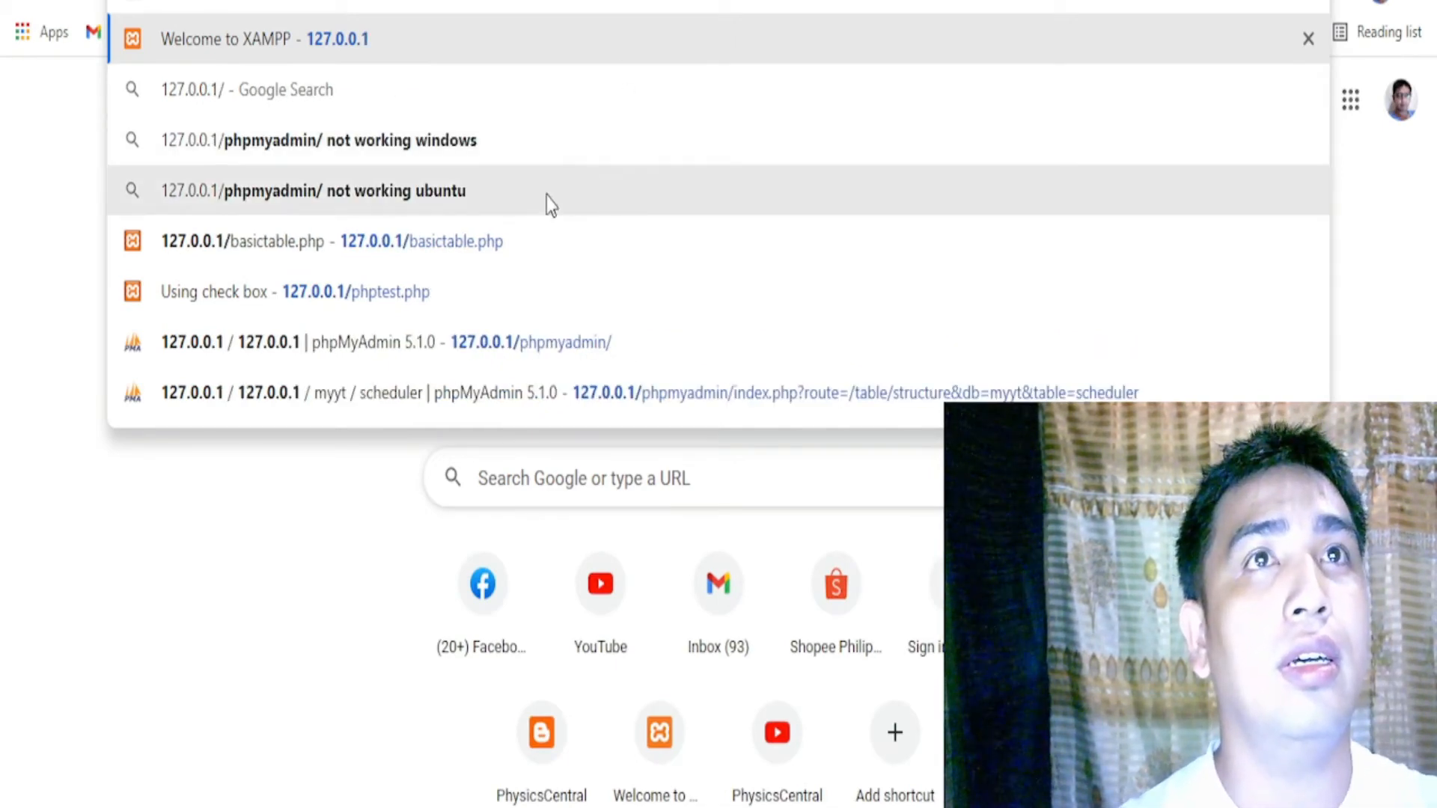
mouse_move(394, 291)
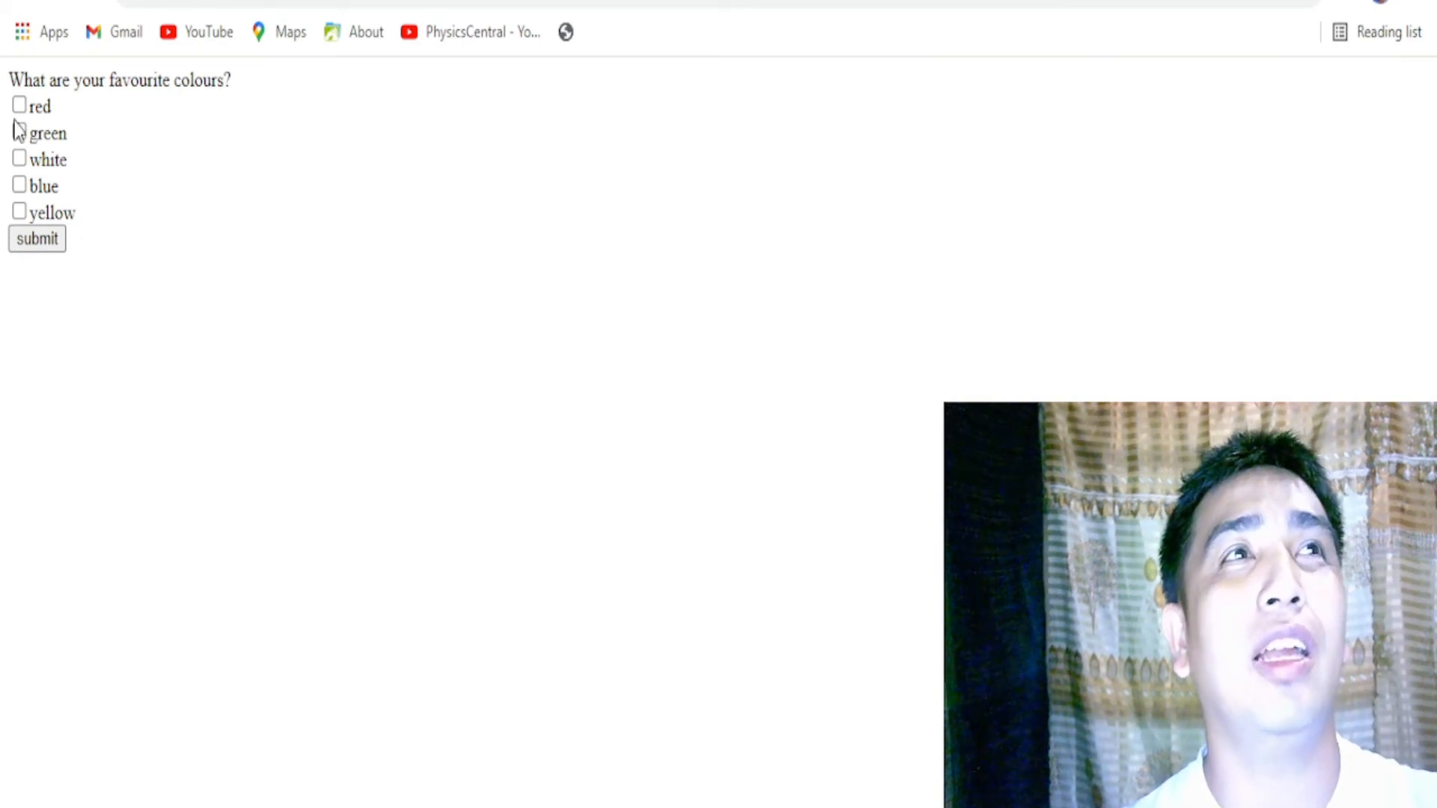
Submit the colours form with red and green ticked, getting 'Chosen color:red'.
left_click(19, 132)
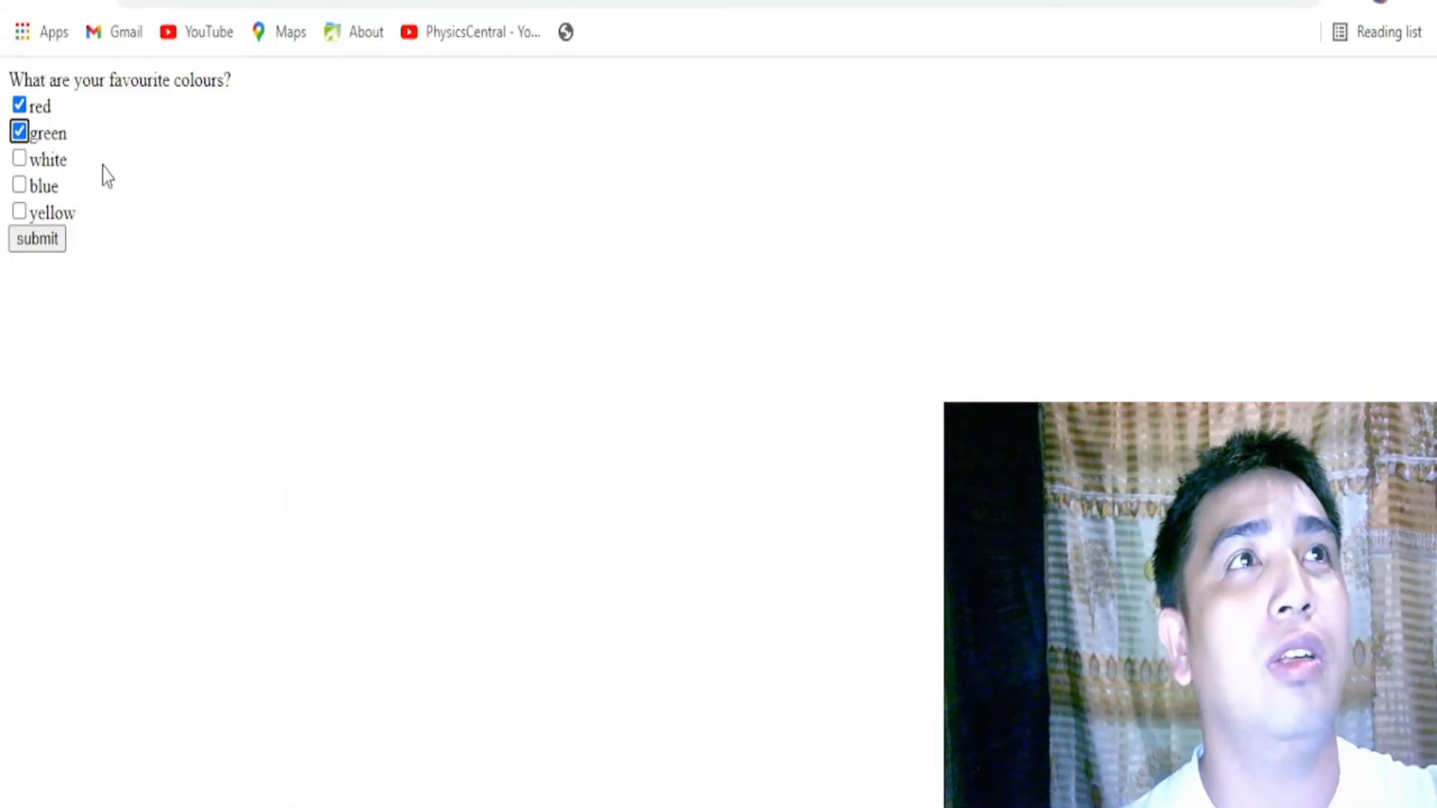
mouse_move(36, 238)
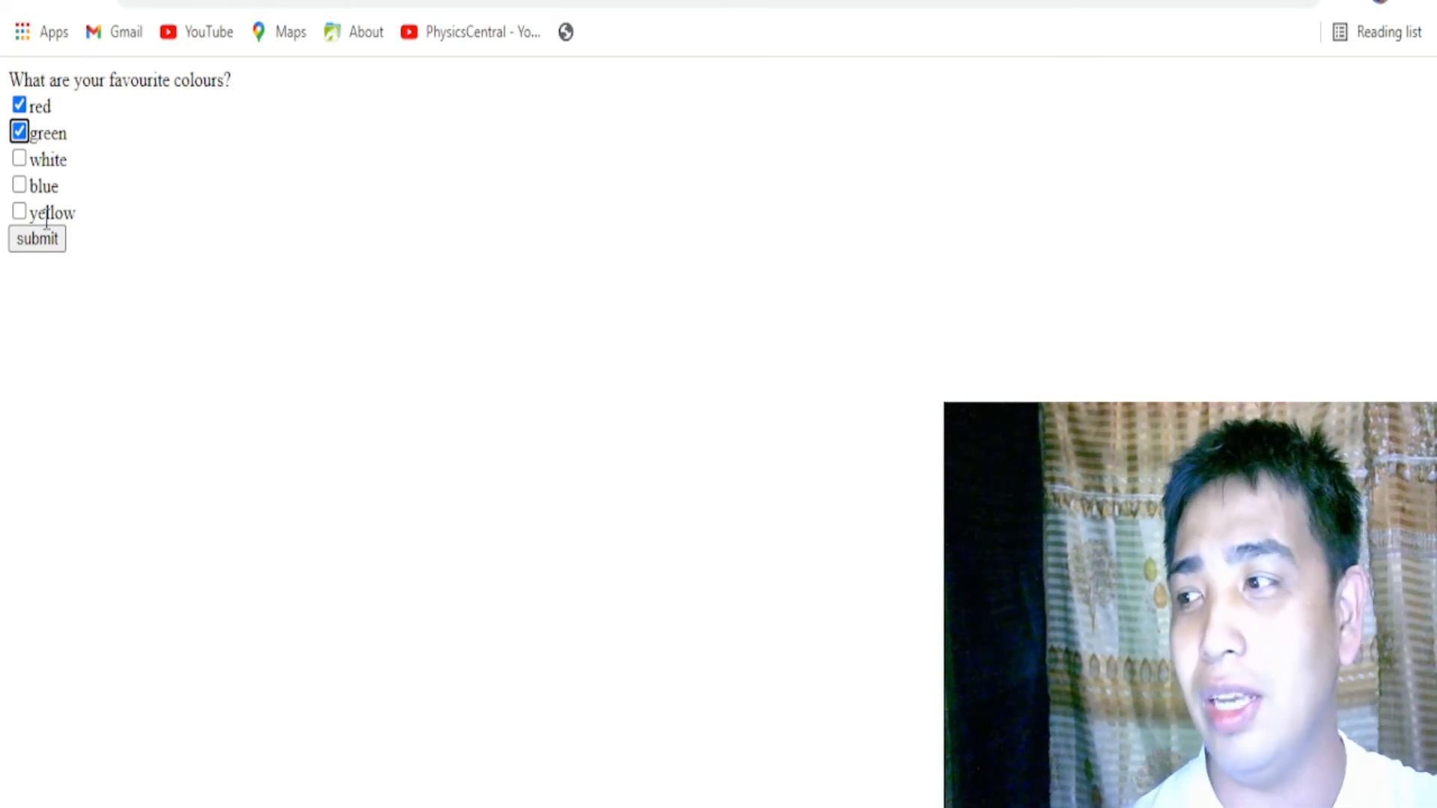
left_click(37, 238)
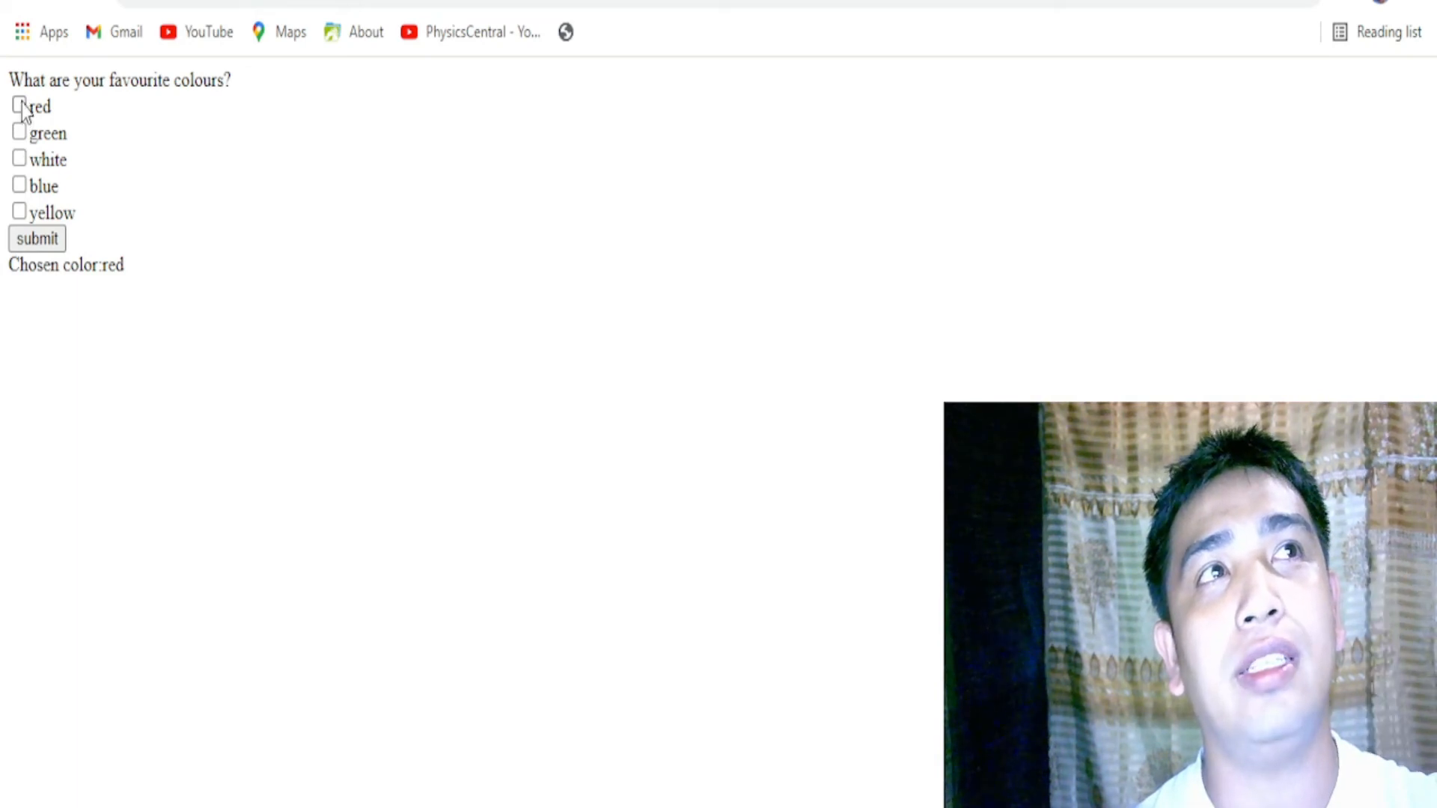
Tick green, white and blue and submit, getting 'Chosen color:green'.
left_click(19, 132)
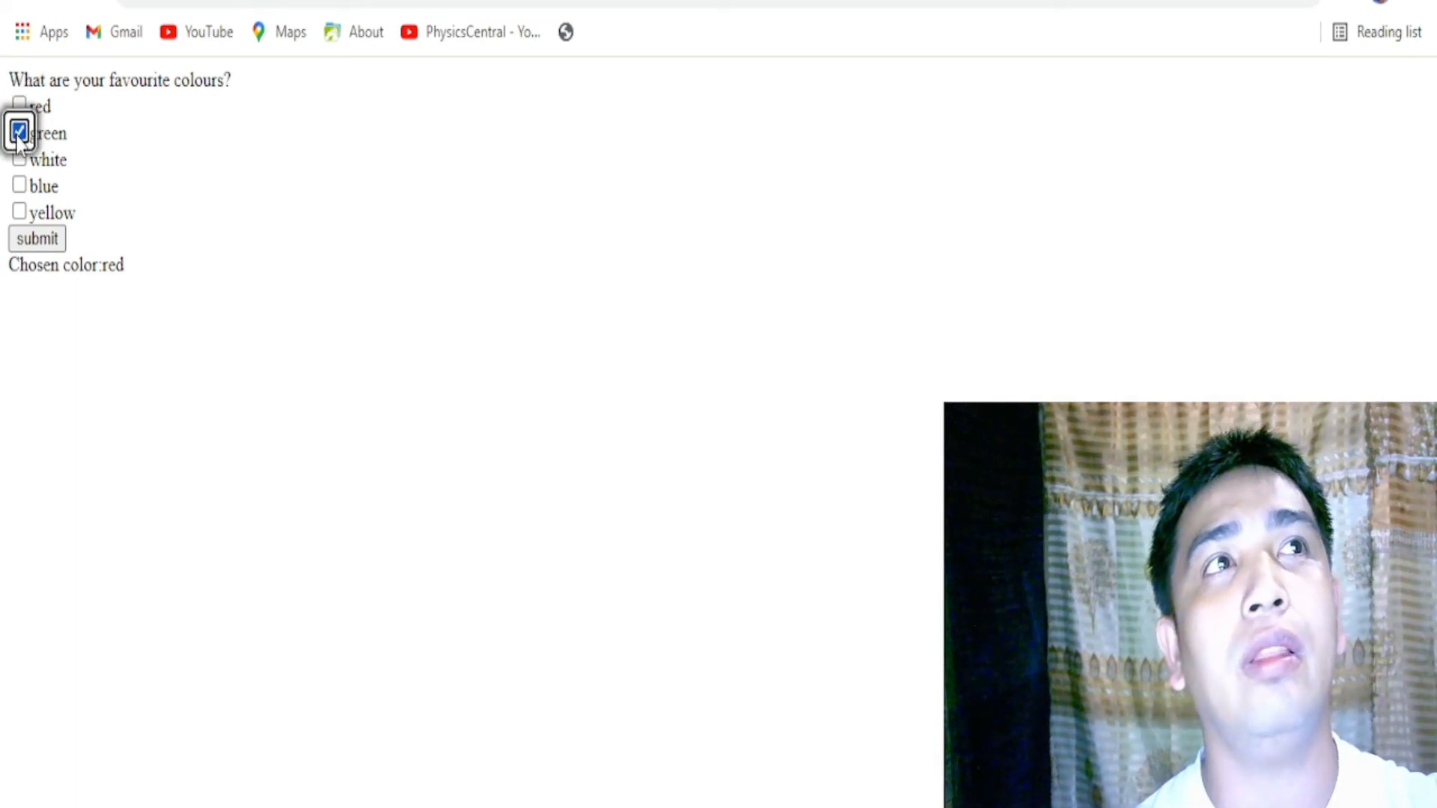
left_click(18, 160)
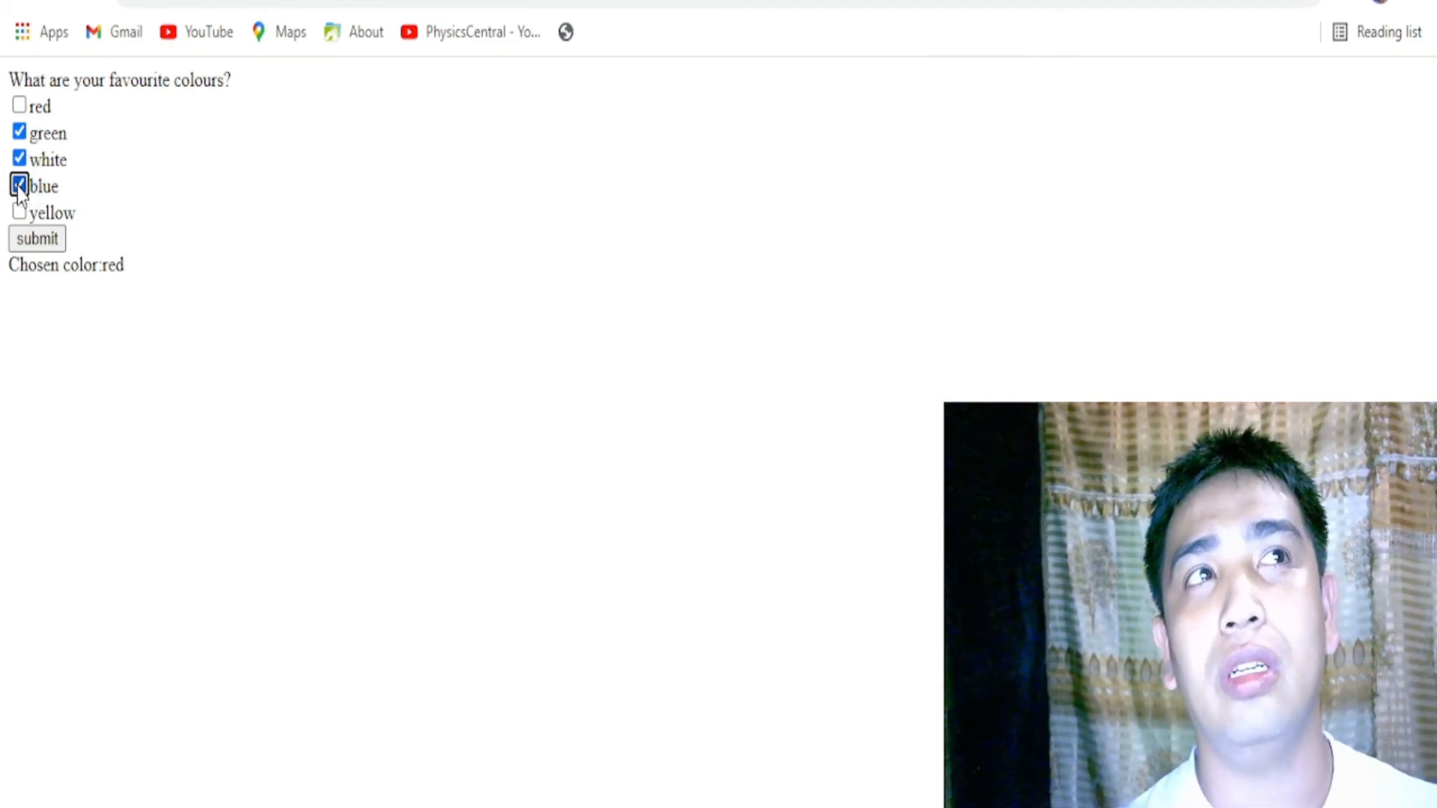
left_click(20, 187)
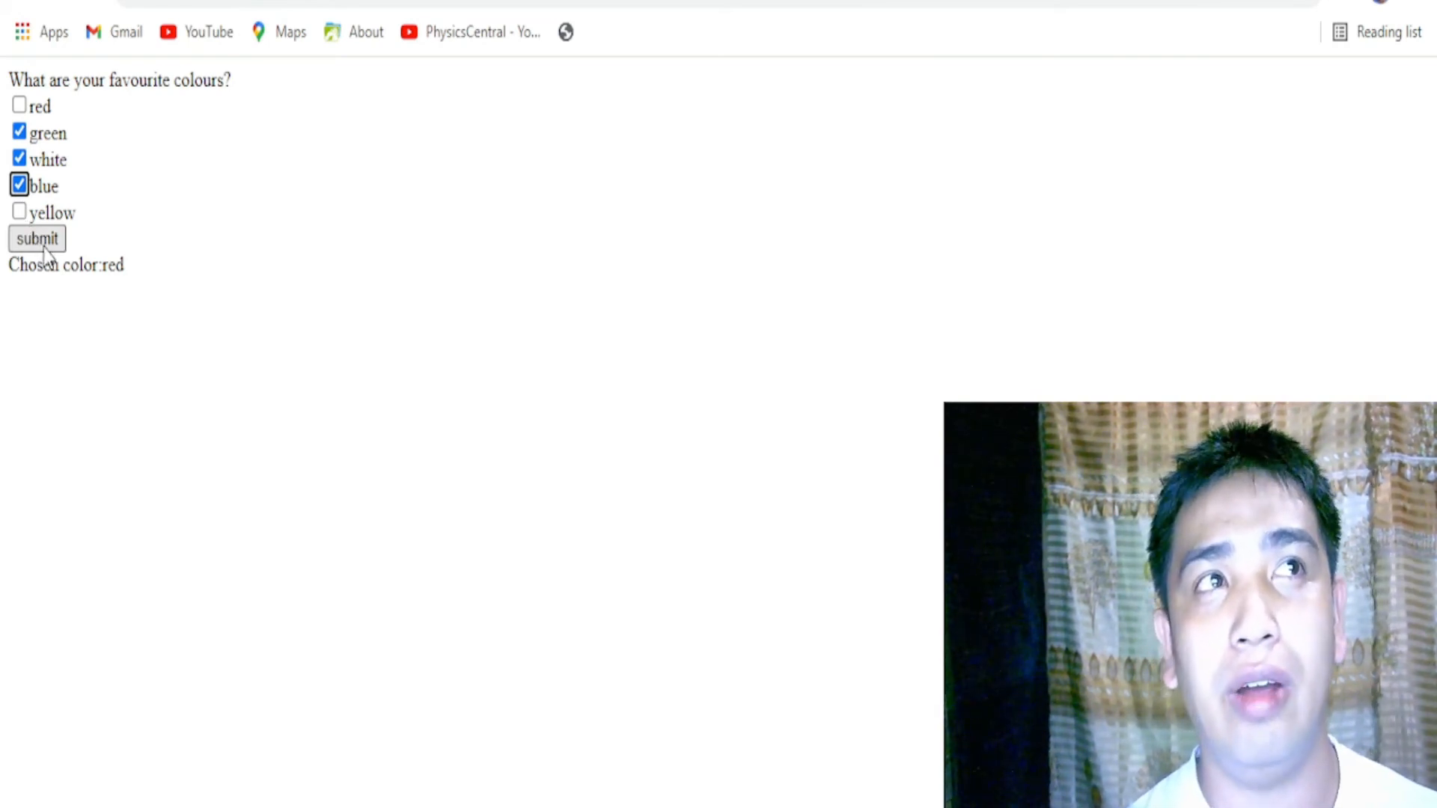
left_click(37, 238)
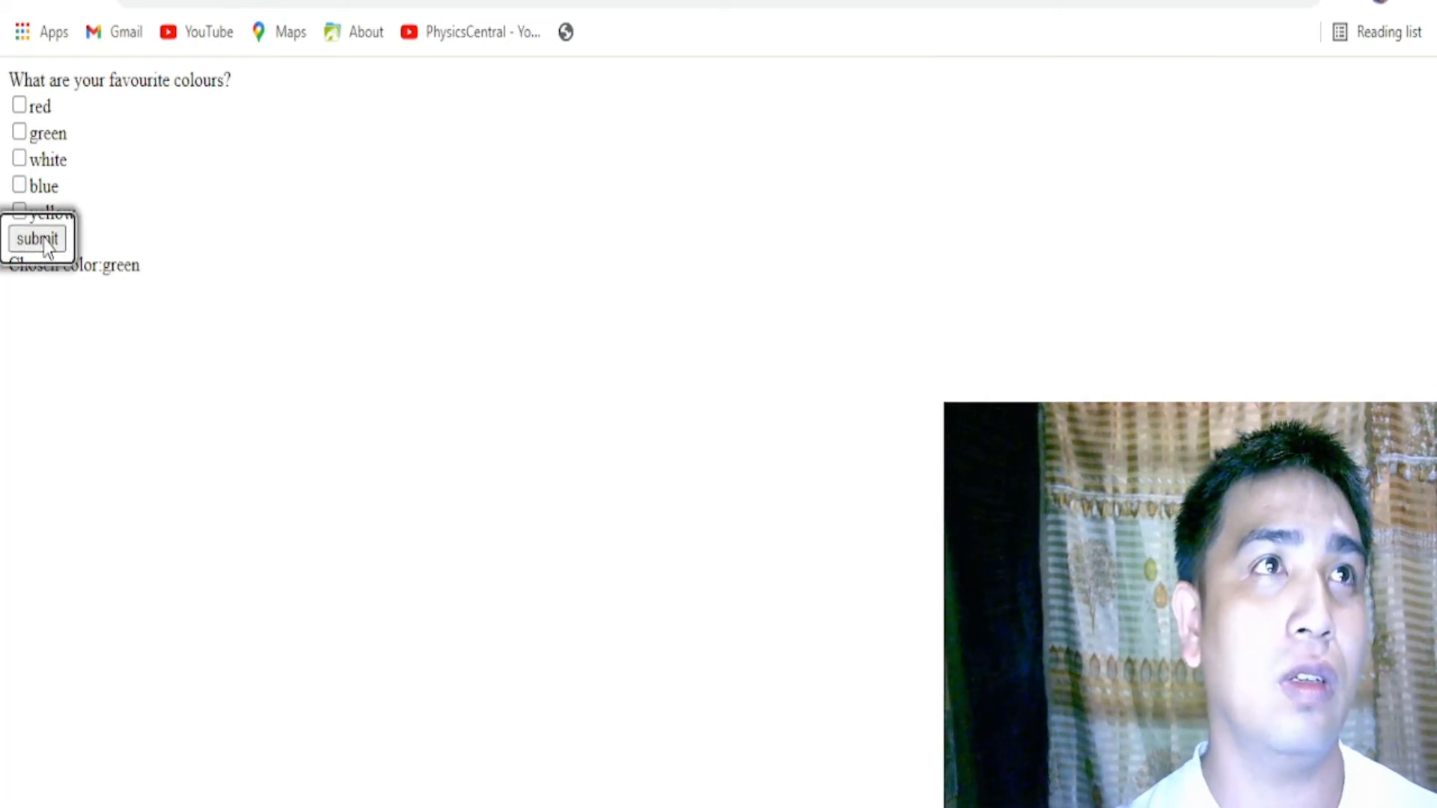
mouse_move(107, 448)
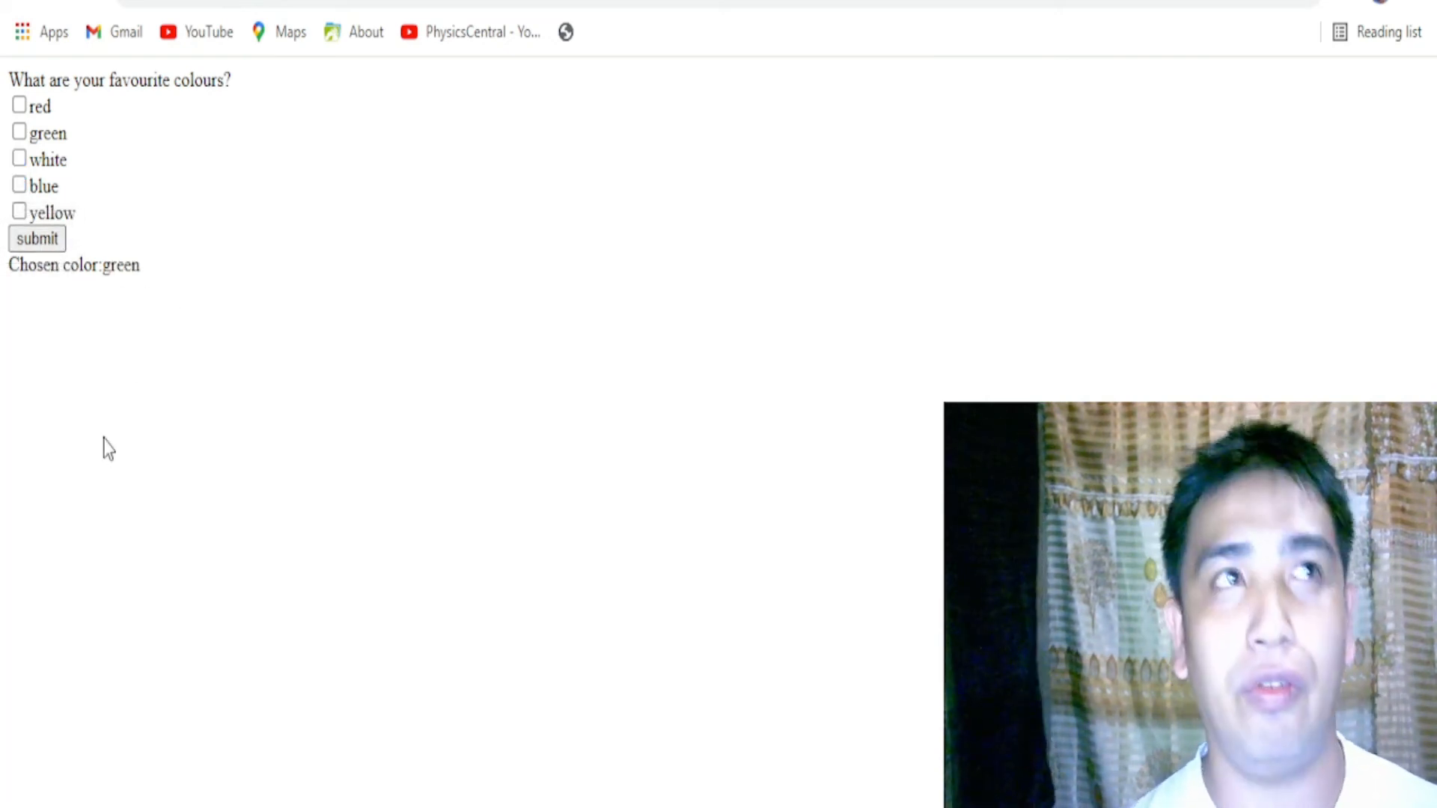